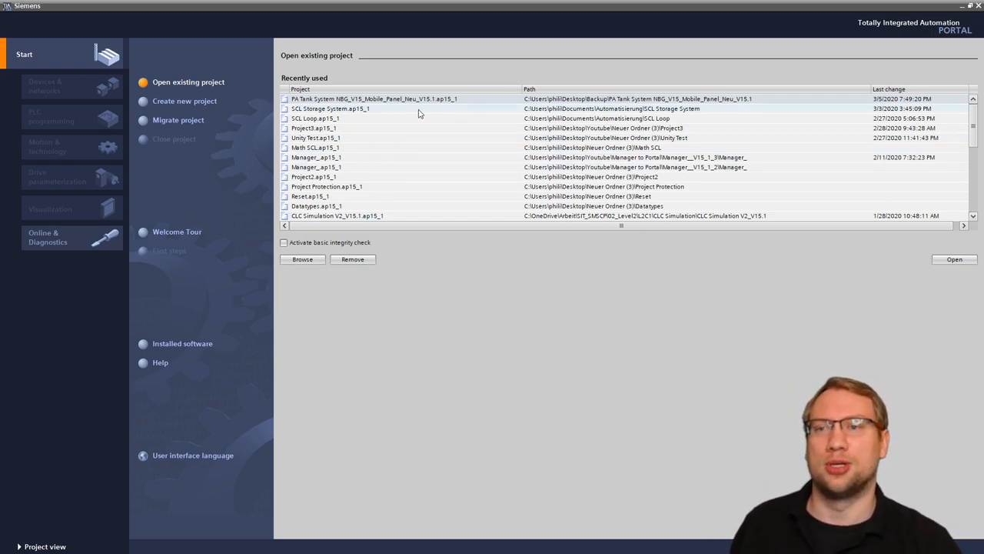
Try opening the PA Tank System project and dismiss the damaged-project error.
{"action": "left_click", "coordinate": [372, 99]}
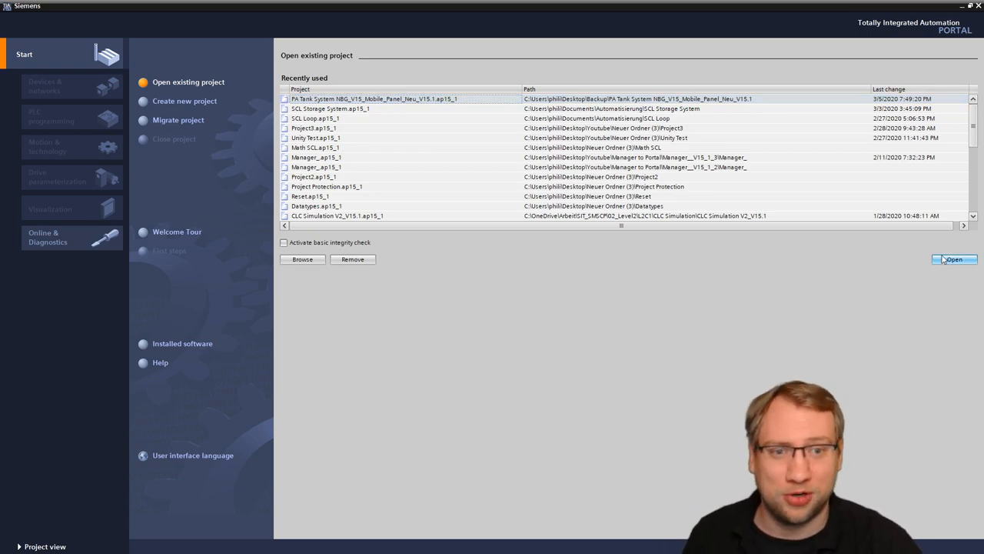
{"action": "left_click", "coordinate": [955, 259]}
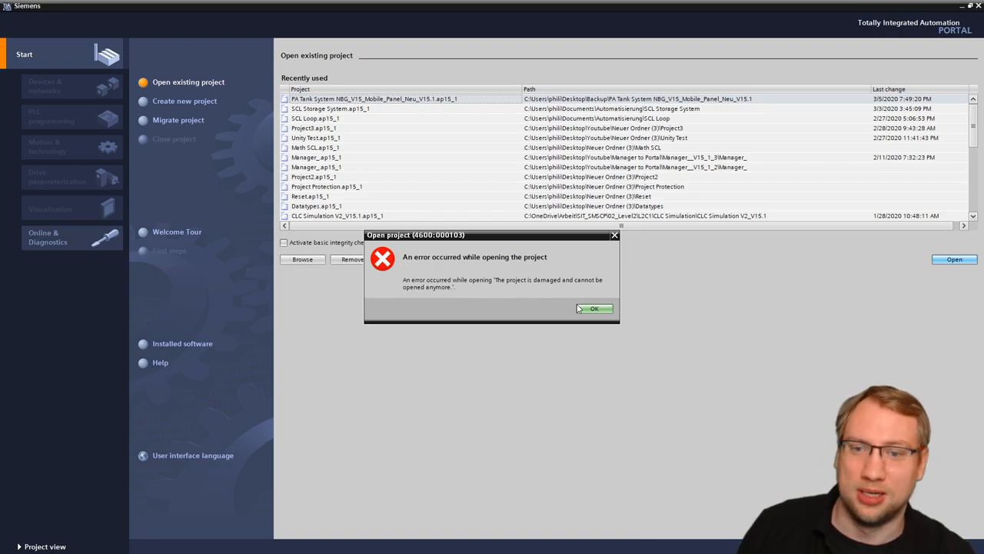
{"action": "left_click", "coordinate": [593, 308]}
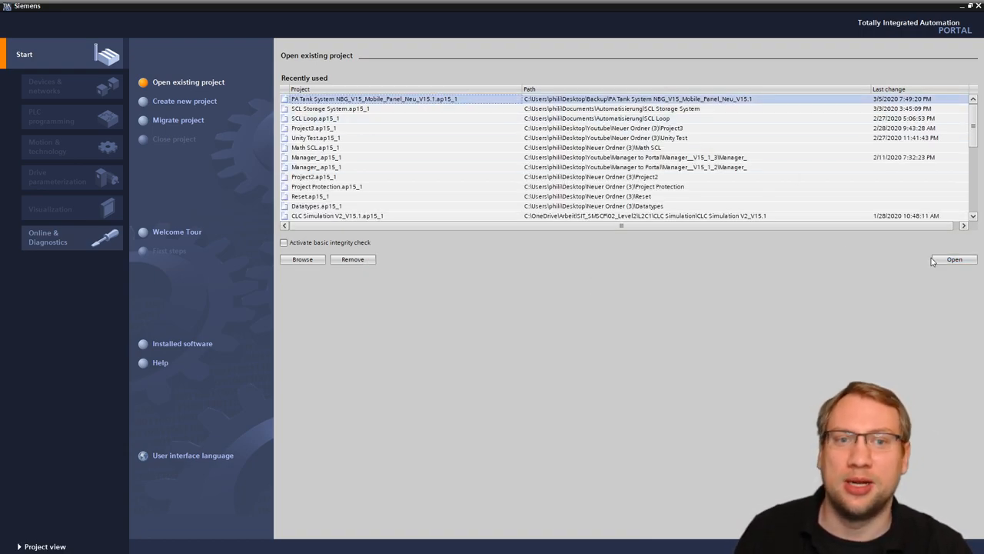
Retry opening the project, dismiss the same error, and bring up the Backup folder window.
{"action": "left_click", "coordinate": [954, 259]}
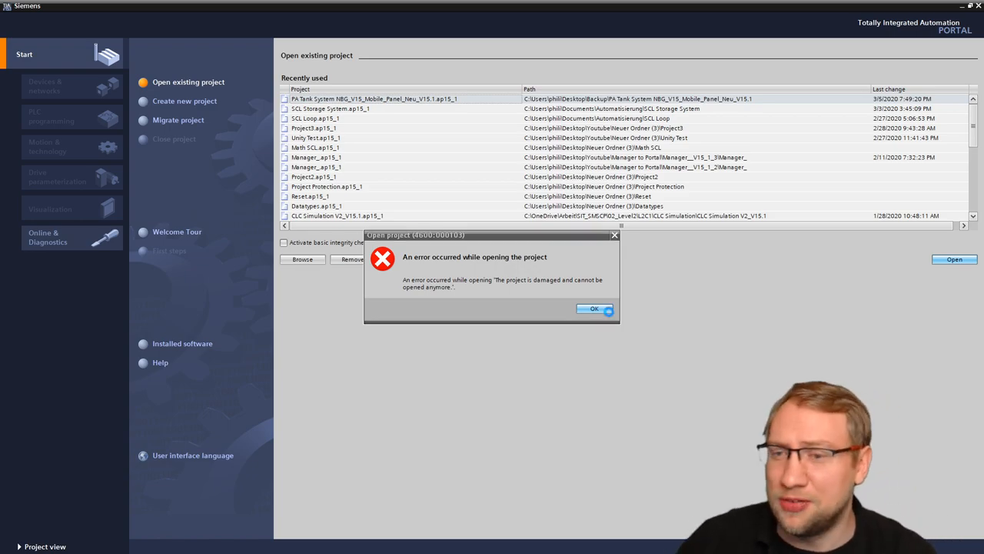
{"action": "left_click", "coordinate": [593, 309]}
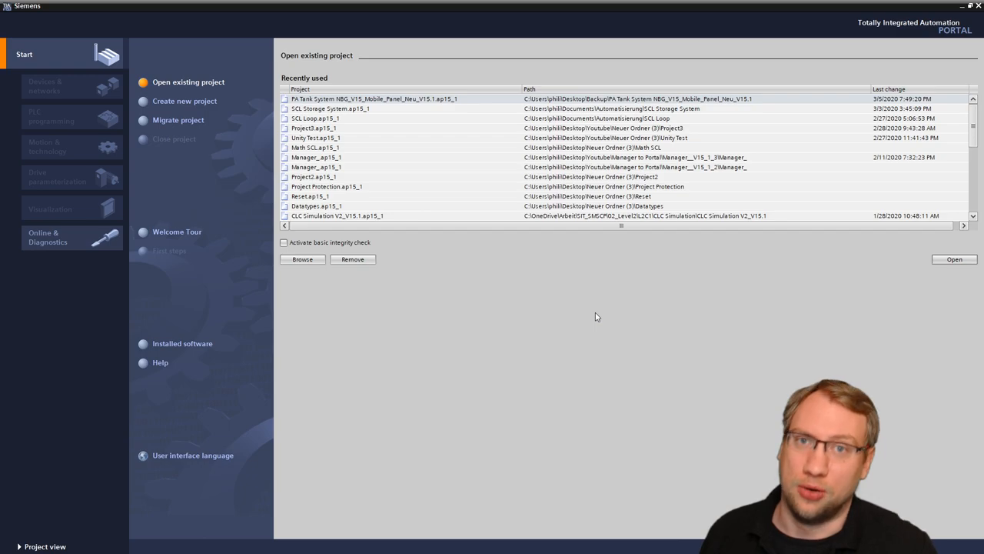
{"action": "mouse_move", "coordinate": [565, 256]}
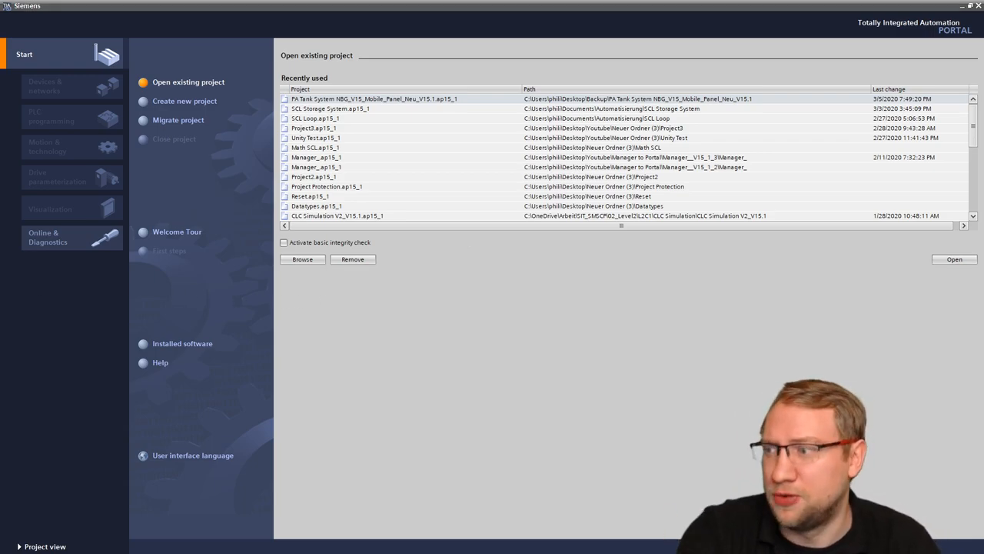
{"action": "left_click", "coordinate": [302, 259]}
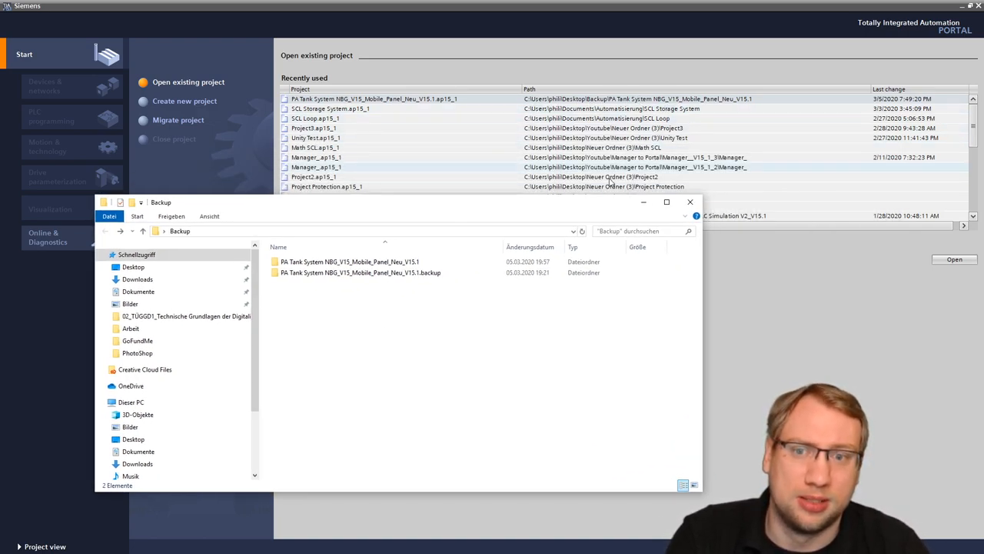
{"action": "left_click", "coordinate": [350, 261]}
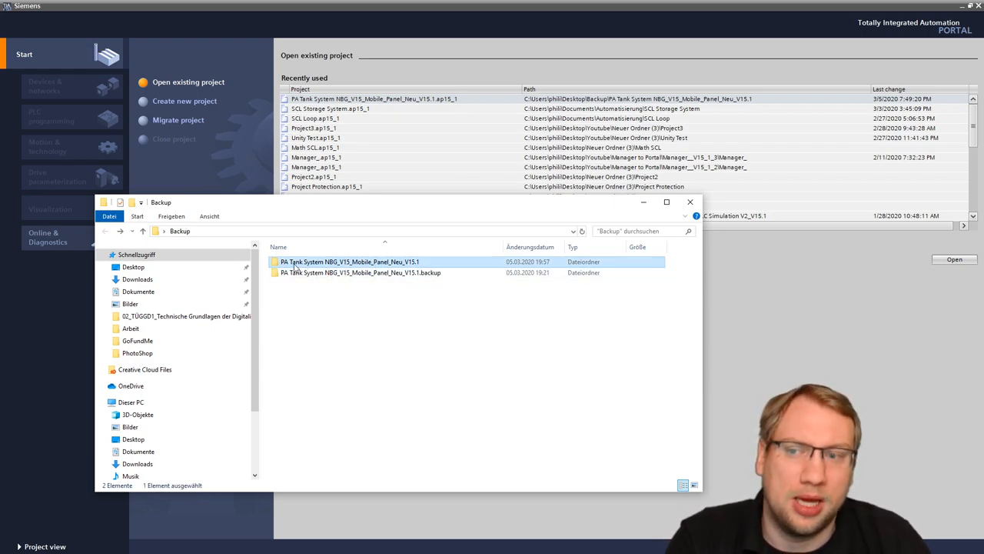
{"action": "mouse_move", "coordinate": [377, 319]}
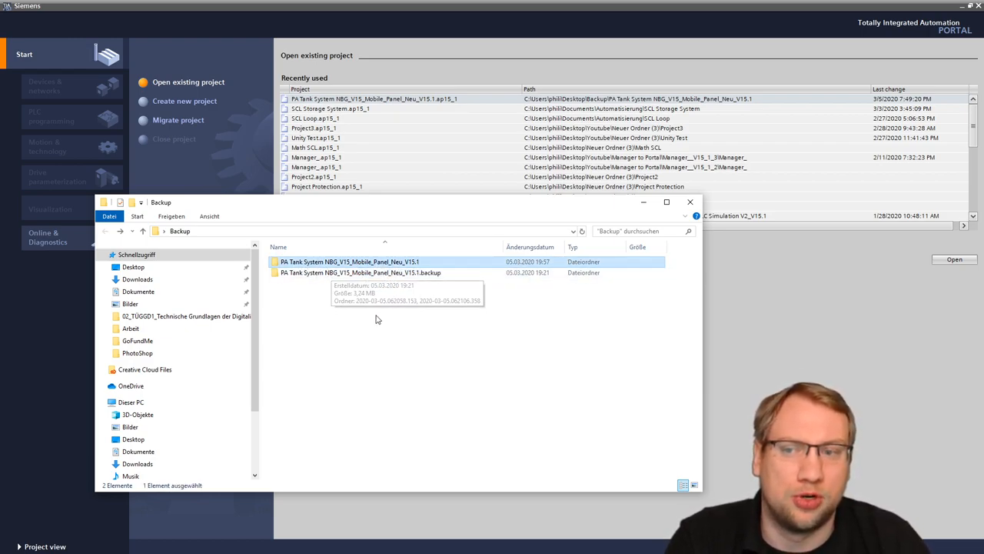
{"action": "double_click", "coordinate": [350, 262]}
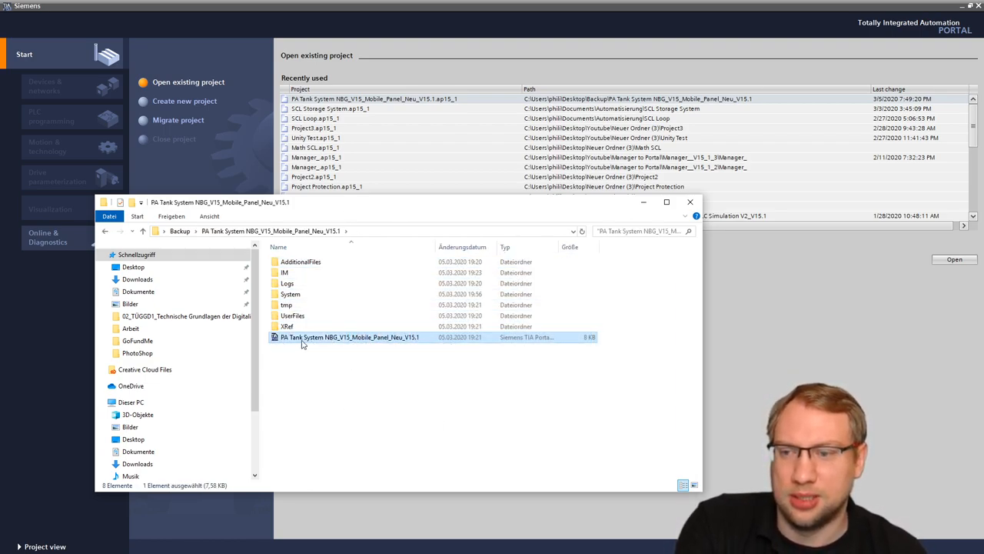
{"action": "mouse_move", "coordinate": [454, 395]}
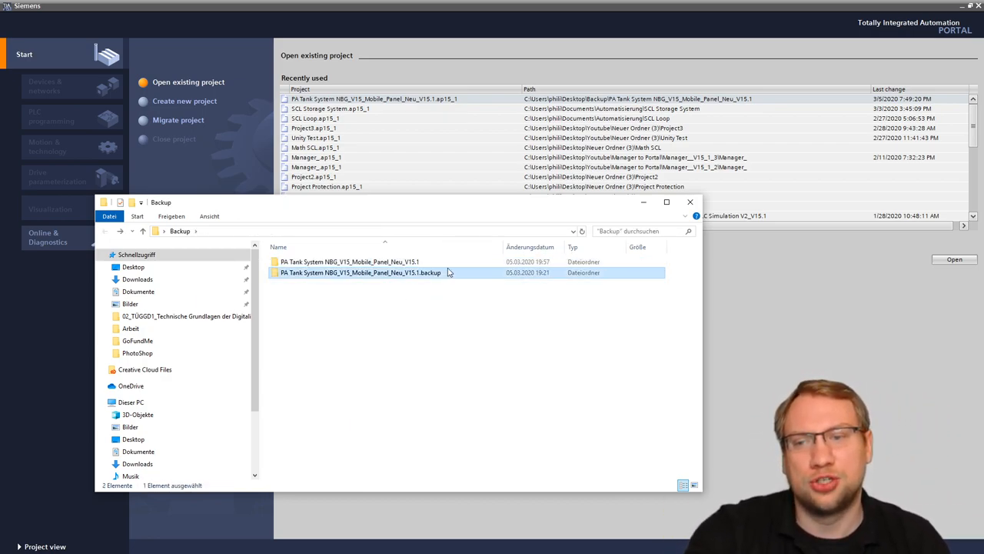
{"action": "mouse_move", "coordinate": [351, 262]}
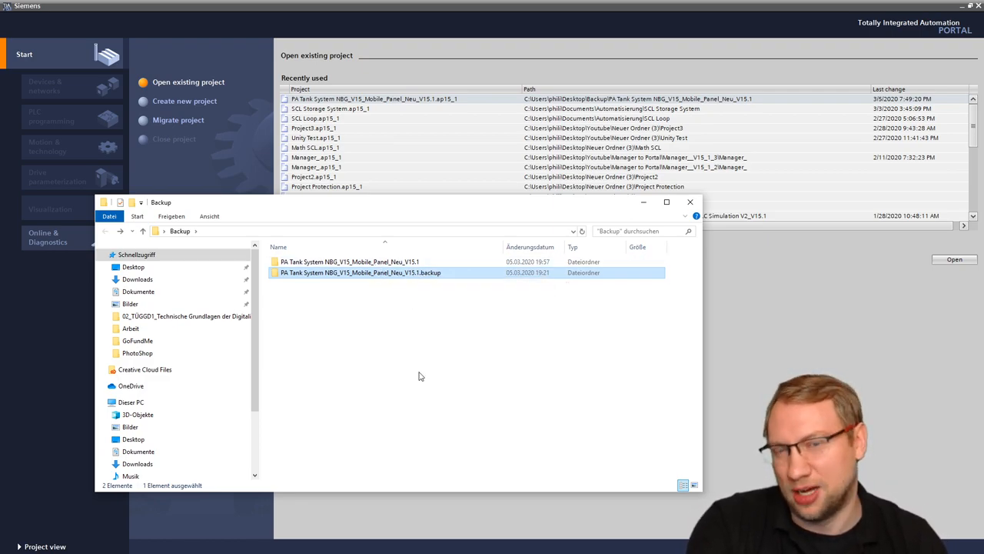
Open the .backup folder, browse the 2020-03-05 backup folders, and sort them by date changed.
{"action": "double_click", "coordinate": [359, 273]}
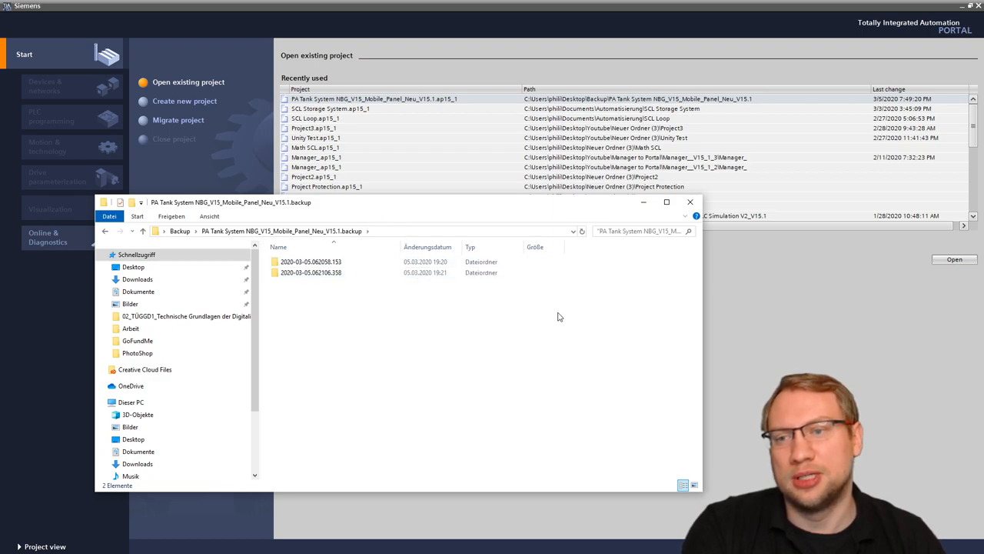
{"action": "mouse_move", "coordinate": [377, 354]}
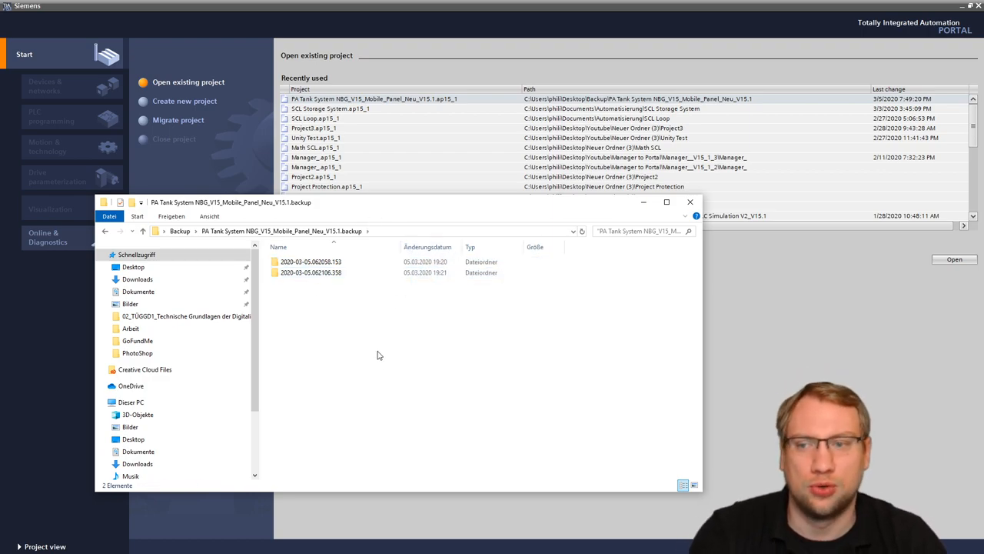
{"action": "mouse_move", "coordinate": [374, 356]}
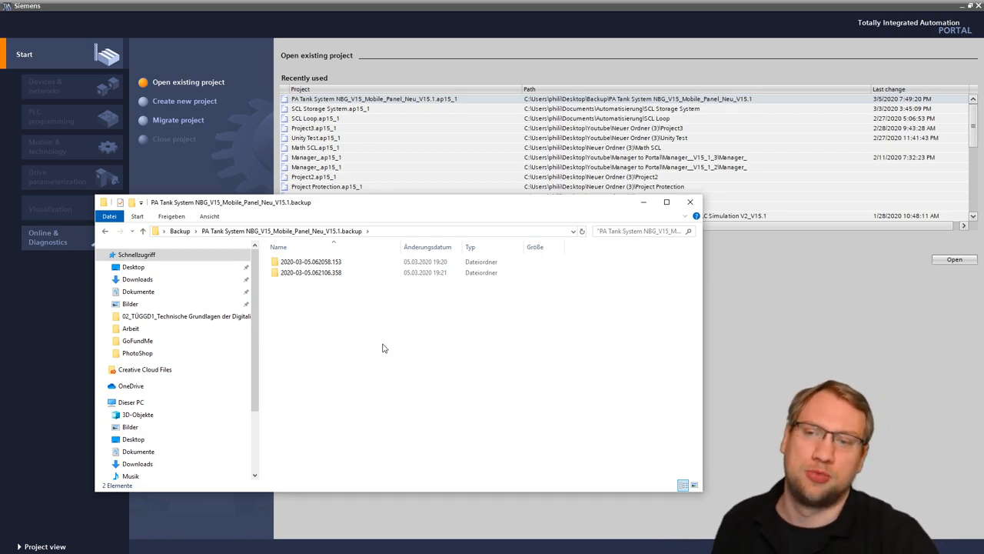
{"action": "left_click", "coordinate": [311, 272]}
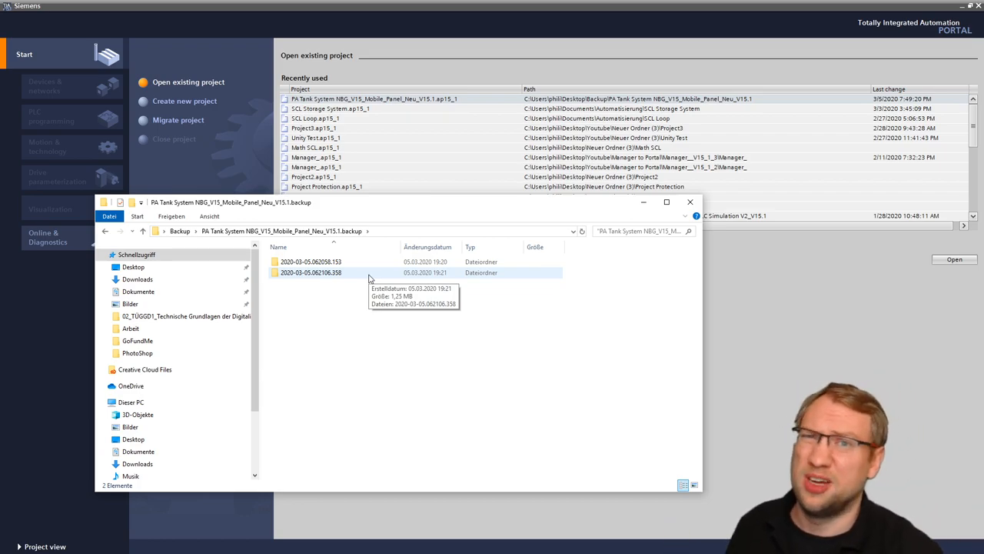
{"action": "mouse_move", "coordinate": [361, 300]}
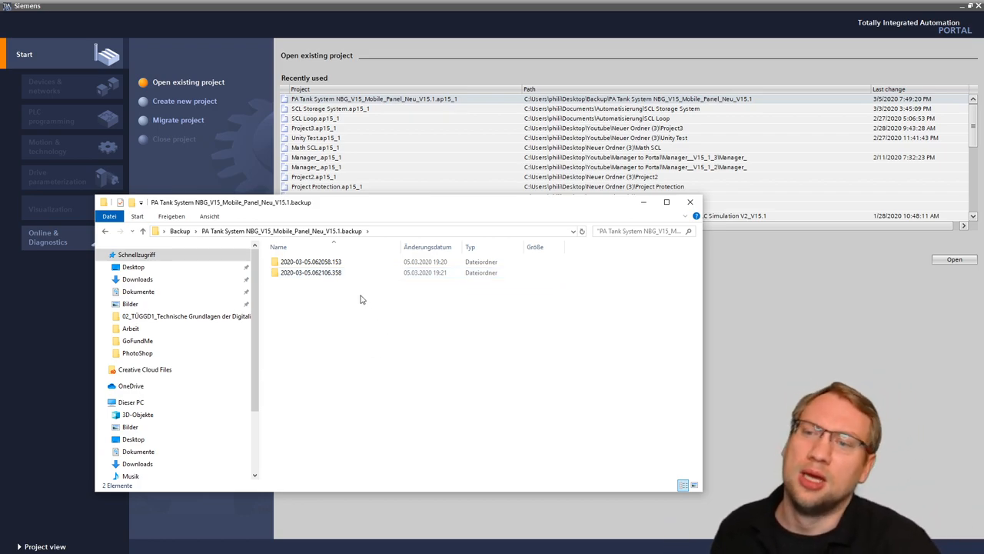
{"action": "mouse_move", "coordinate": [311, 261]}
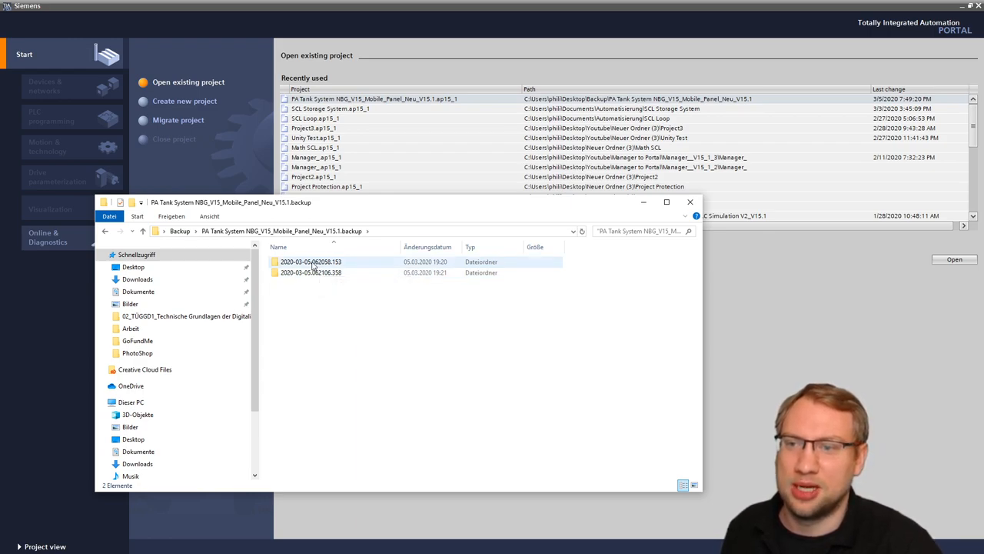
{"action": "left_click", "coordinate": [310, 262]}
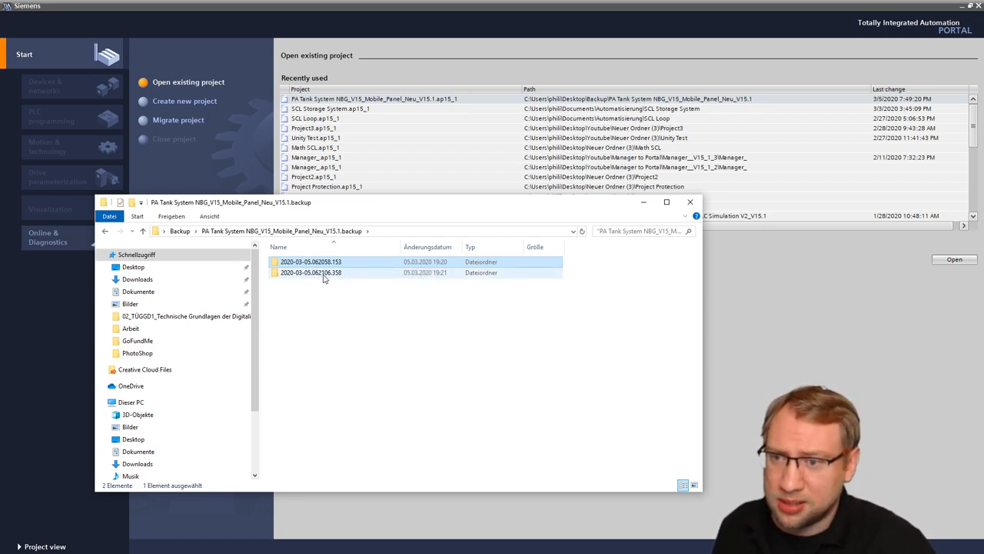
{"action": "left_click", "coordinate": [311, 272]}
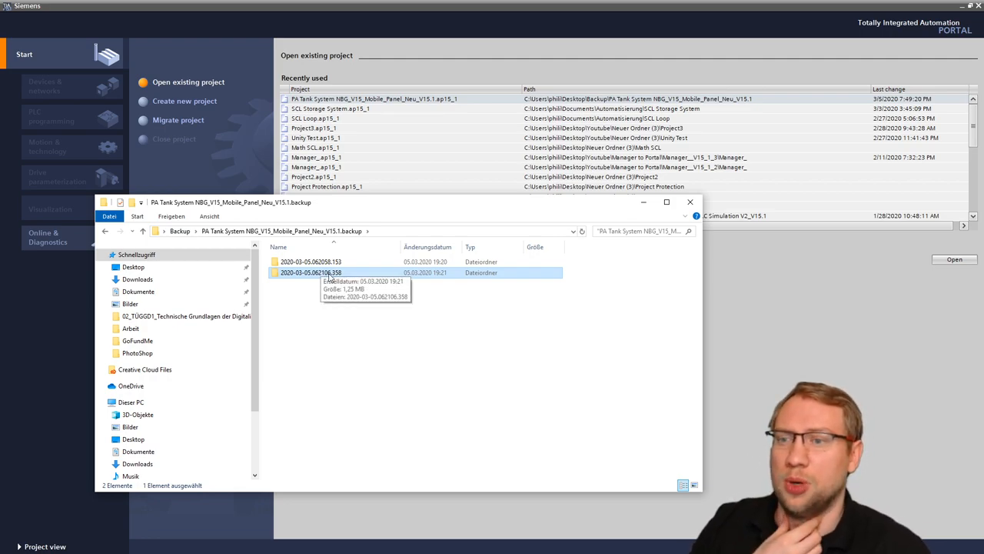
{"action": "double_click", "coordinate": [311, 273]}
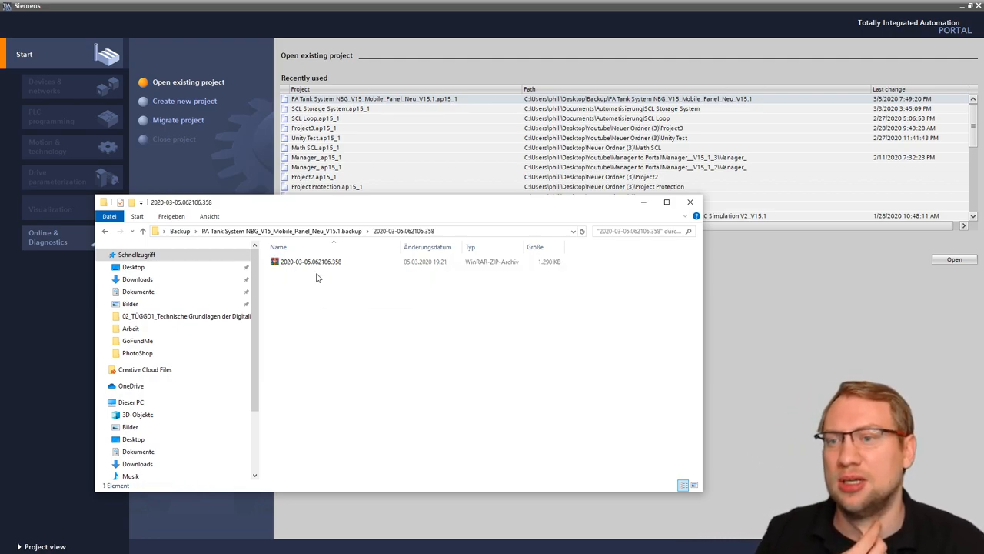
{"action": "mouse_move", "coordinate": [327, 299]}
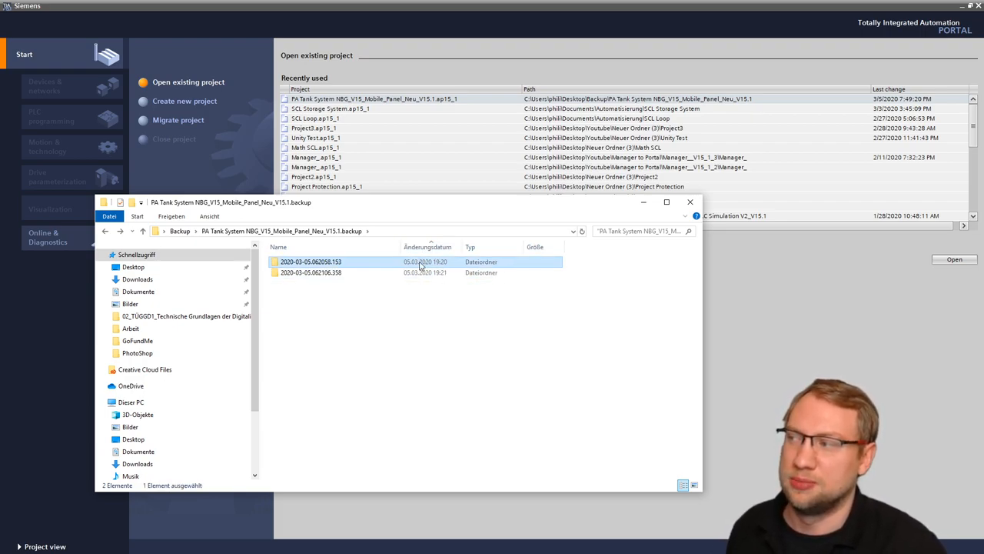
{"action": "mouse_move", "coordinate": [415, 286]}
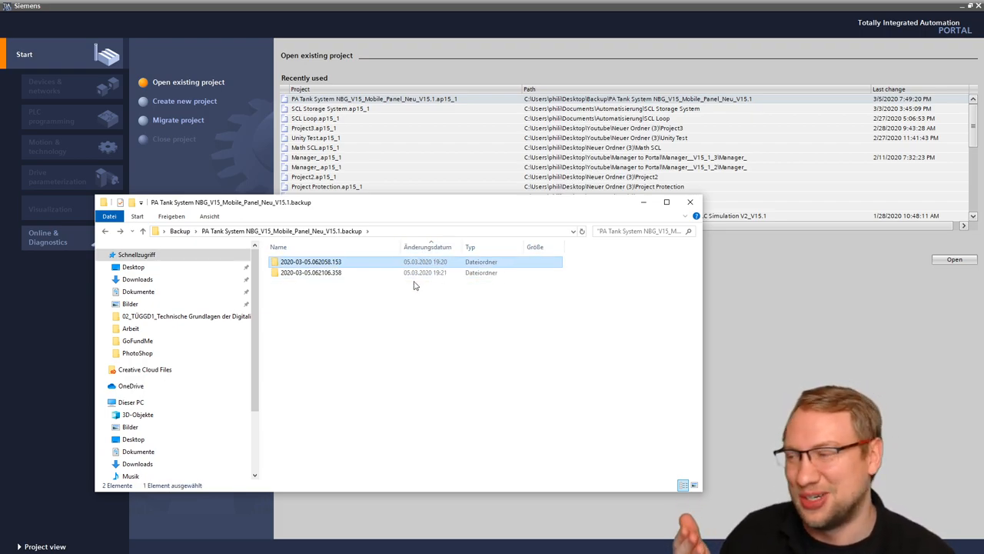
{"action": "left_click", "coordinate": [428, 246]}
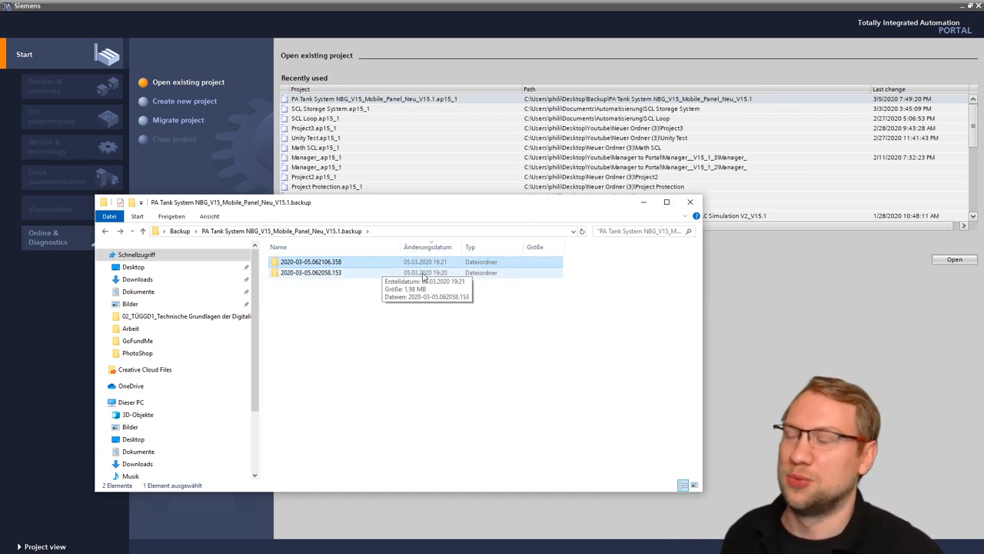
Open the newest backup folder and bring up the ZIP archive's extraction options.
{"action": "double_click", "coordinate": [311, 261]}
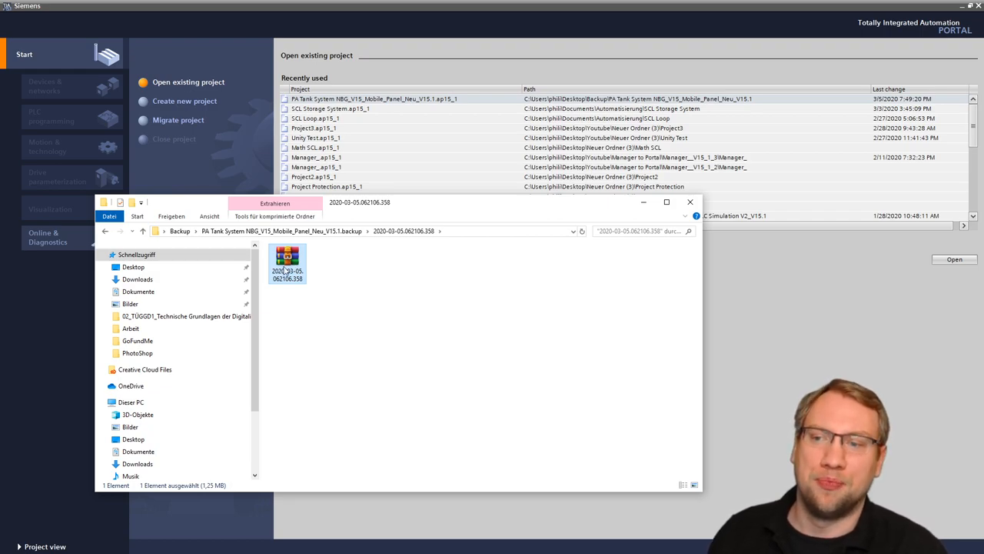
{"action": "mouse_move", "coordinate": [287, 261]}
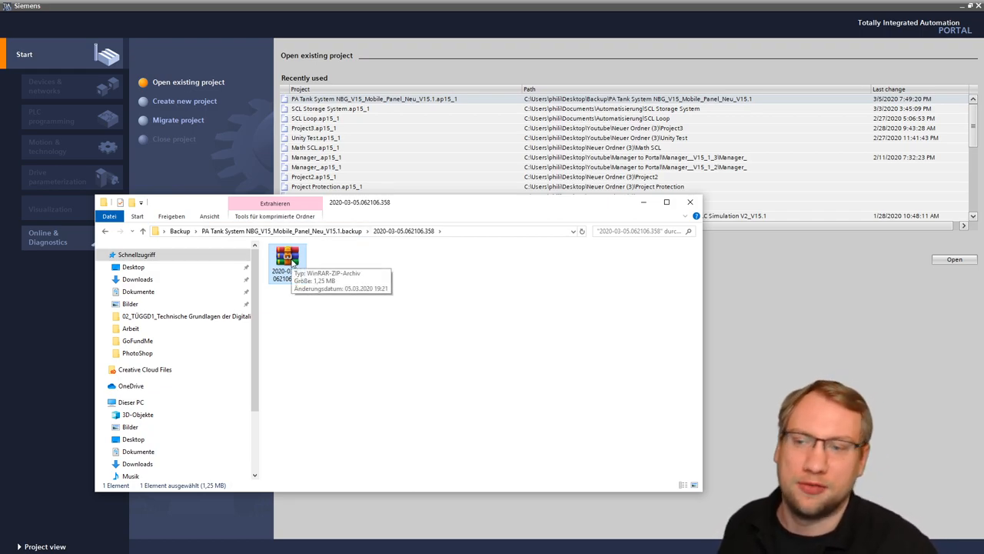
{"action": "mouse_move", "coordinate": [376, 393]}
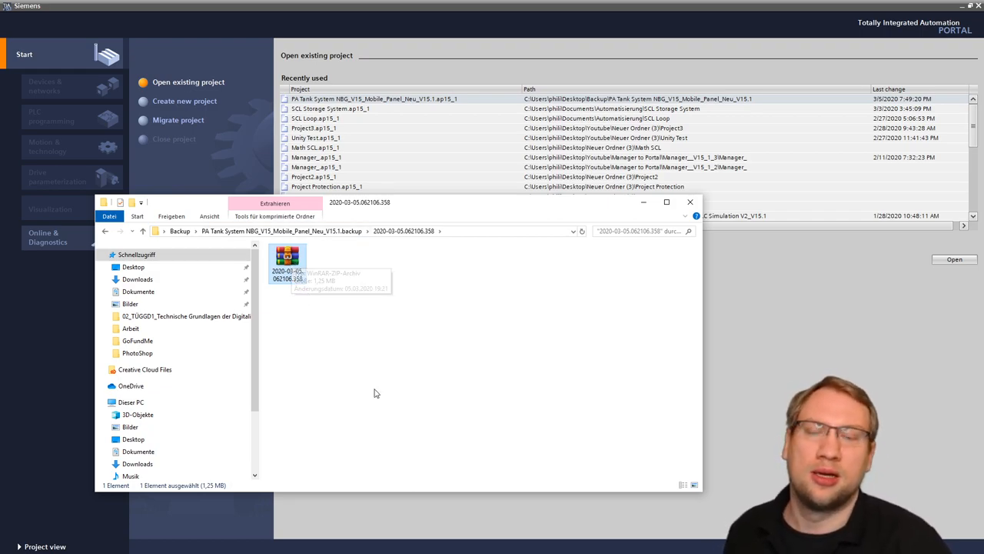
{"action": "right_click", "coordinate": [287, 260]}
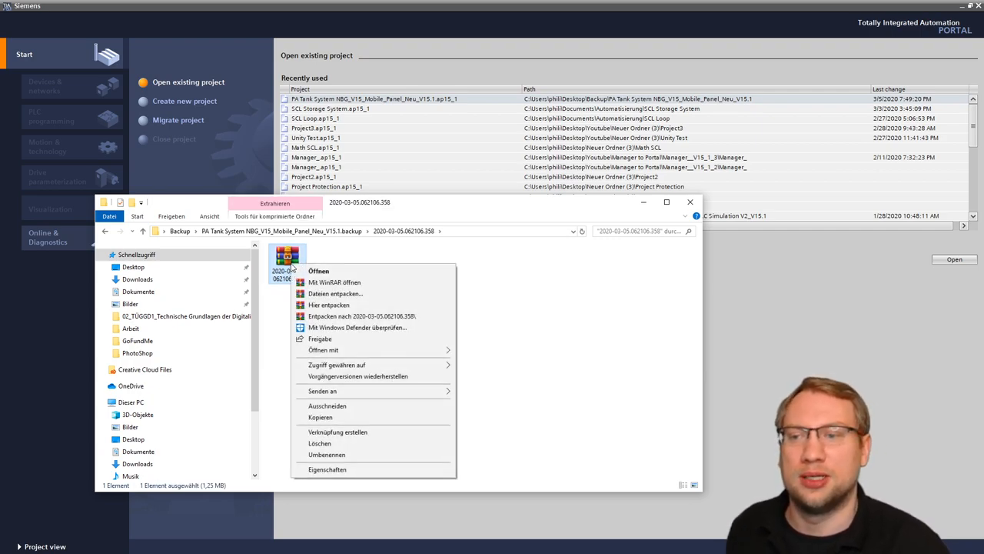
{"action": "mouse_move", "coordinate": [321, 293]}
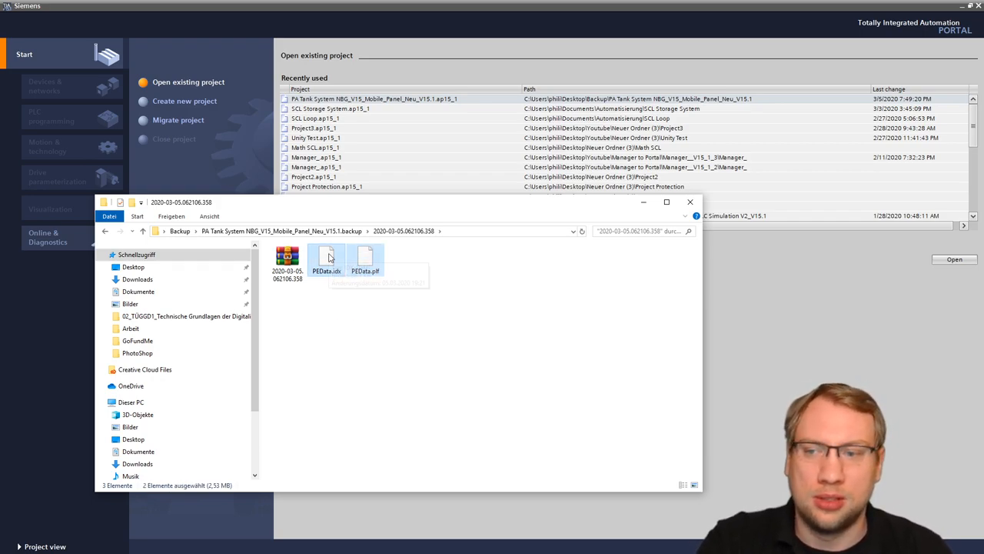
{"action": "mouse_move", "coordinate": [401, 361]}
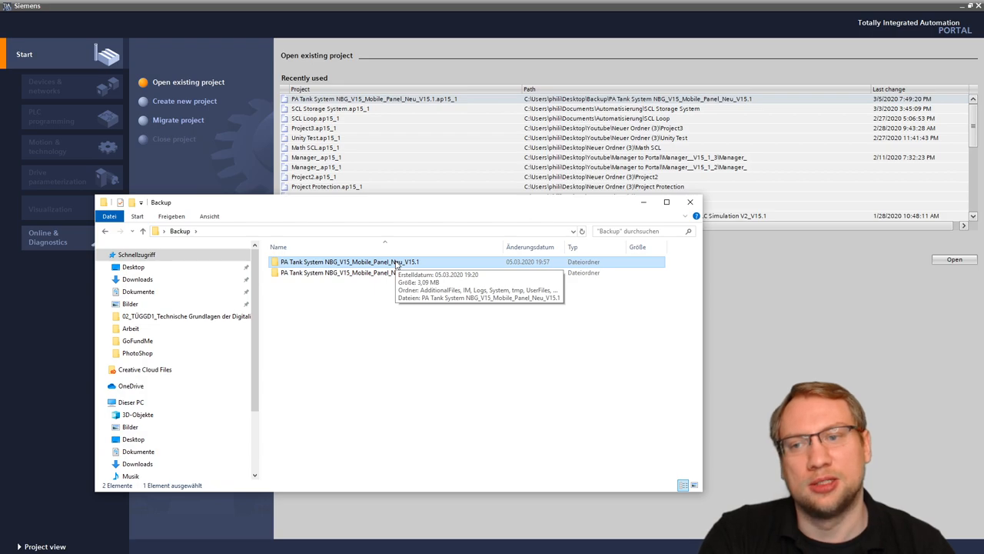
Open the project's System folder and select the damaged PEData.idx and PEData.plf.
{"action": "double_click", "coordinate": [350, 261]}
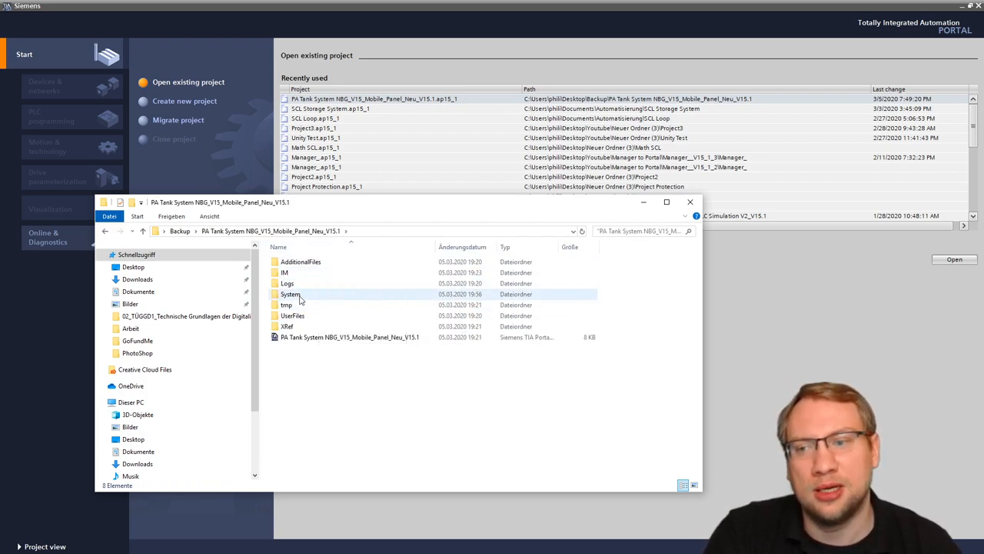
{"action": "left_click", "coordinate": [290, 294]}
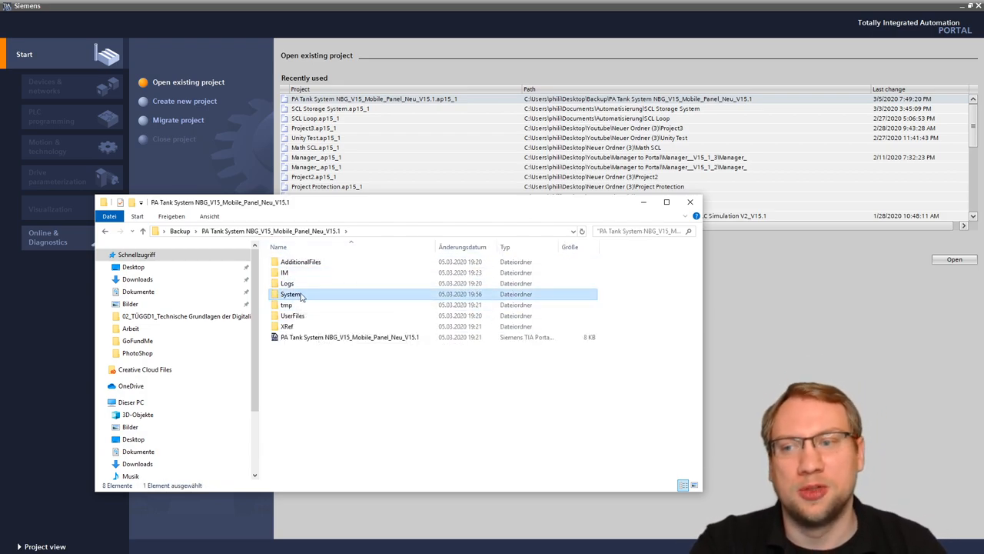
{"action": "double_click", "coordinate": [291, 294]}
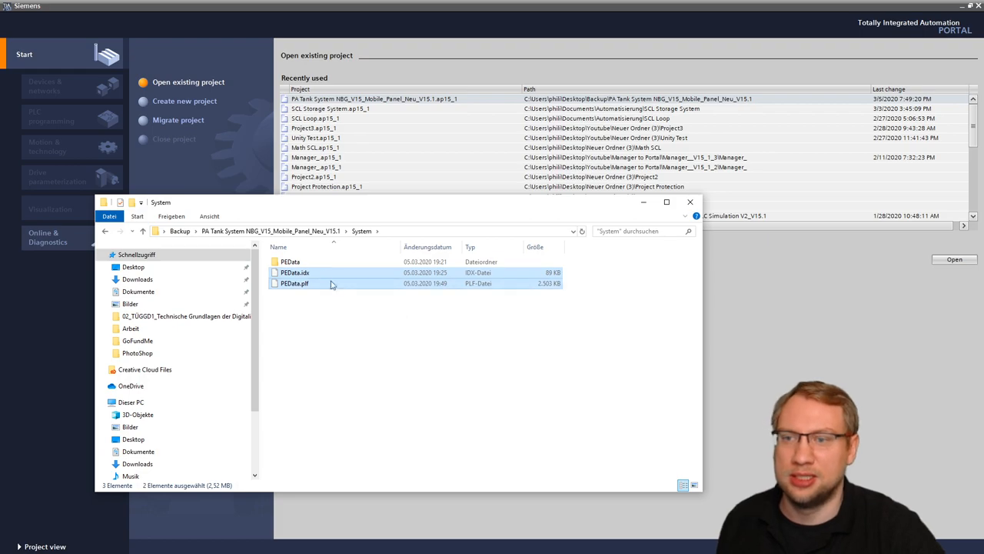
{"action": "left_click", "coordinate": [290, 262]}
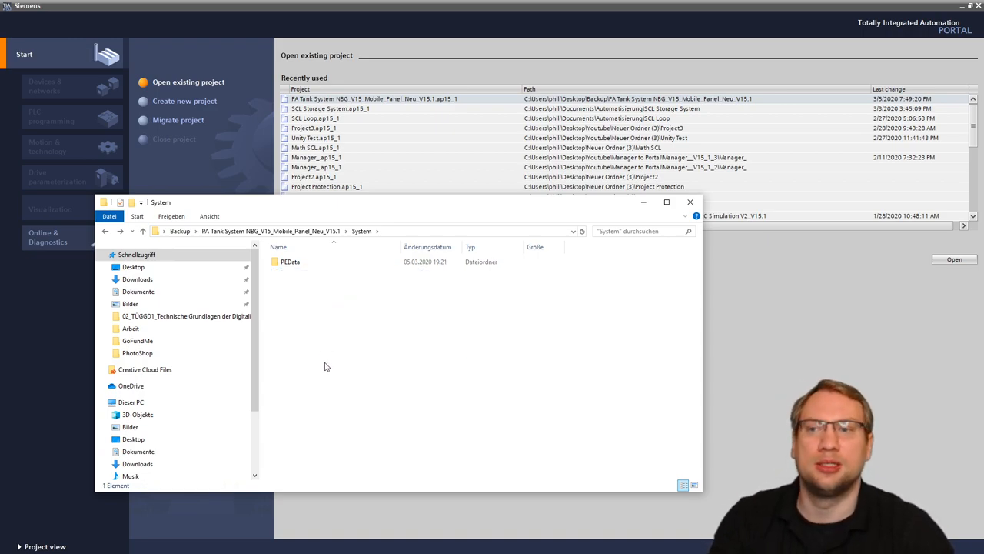
Paste the backup PEData.idx and PEData.plf into the System folder with 'Einfügen'.
{"action": "right_click", "coordinate": [324, 367]}
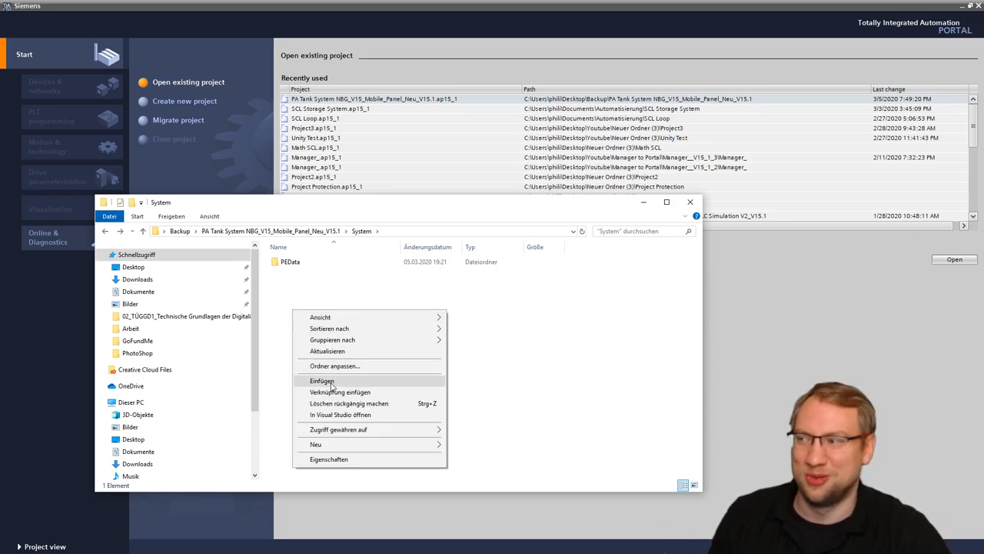
{"action": "left_click", "coordinate": [322, 380]}
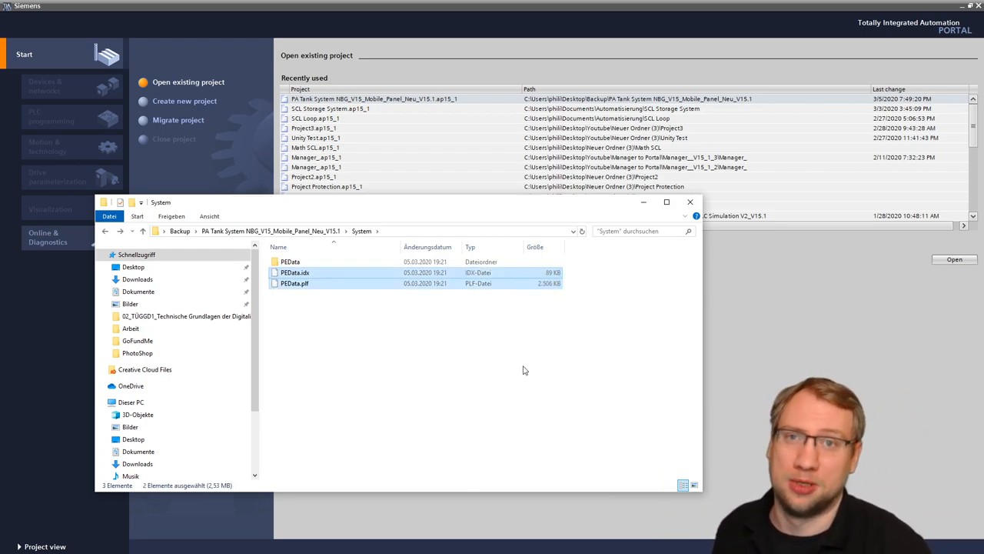
{"action": "mouse_move", "coordinate": [347, 343]}
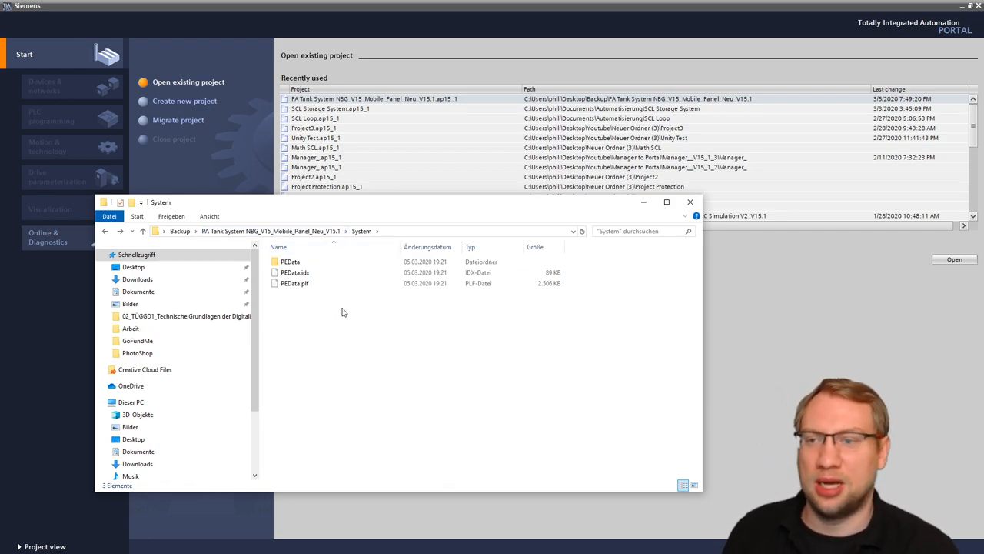
{"action": "mouse_move", "coordinate": [353, 332]}
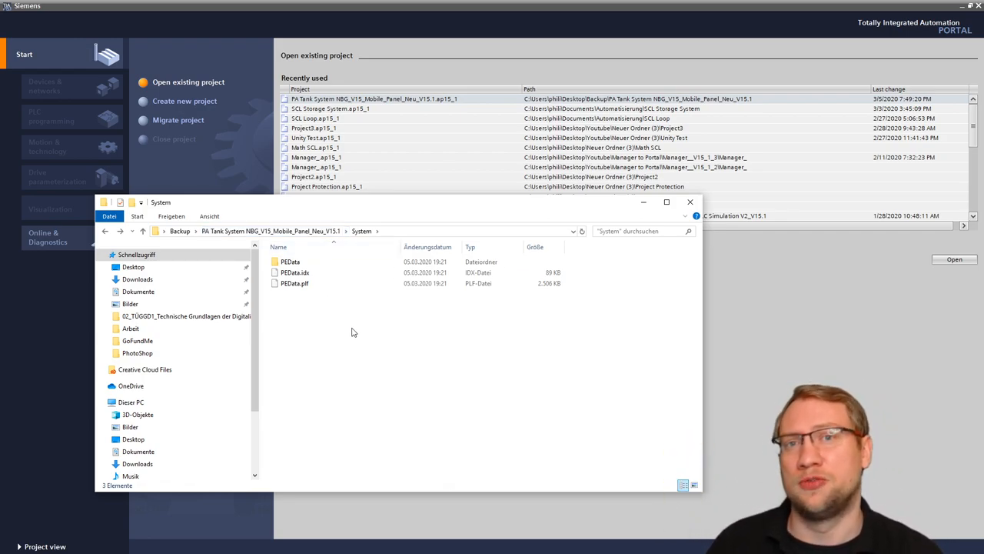
{"action": "mouse_move", "coordinate": [766, 296]}
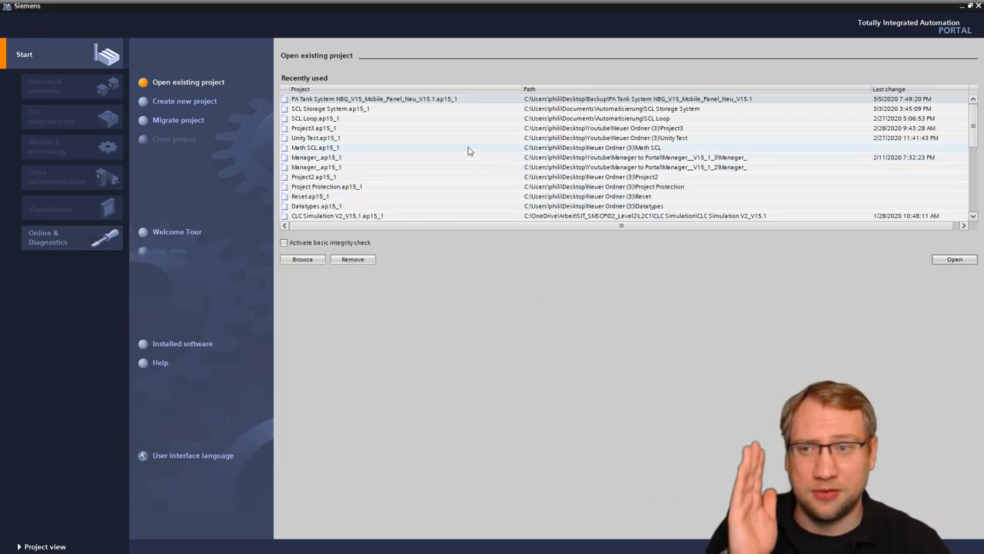
Open PA Tank System from Recently used and acknowledge the PLC device configuration update.
{"action": "left_click", "coordinate": [373, 98]}
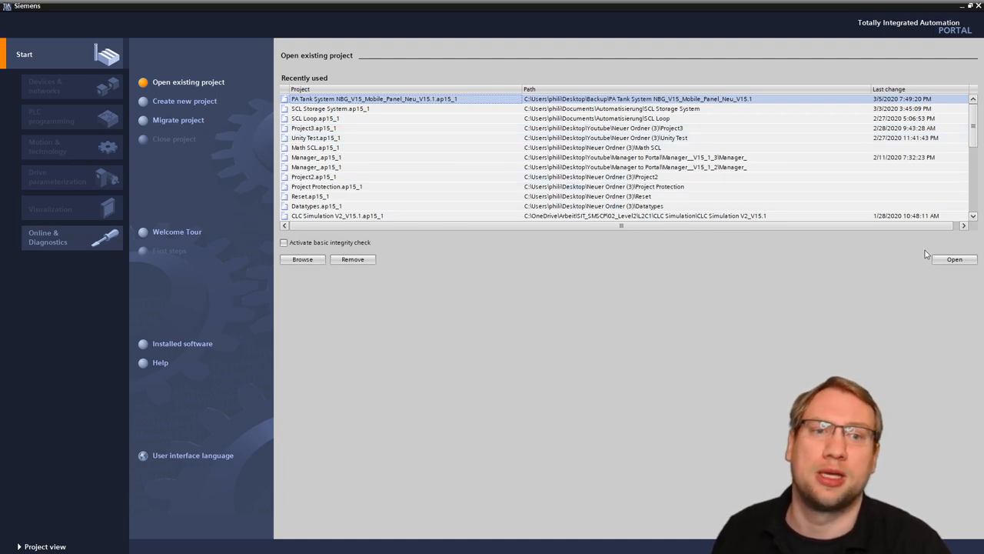
{"action": "left_click", "coordinate": [955, 259]}
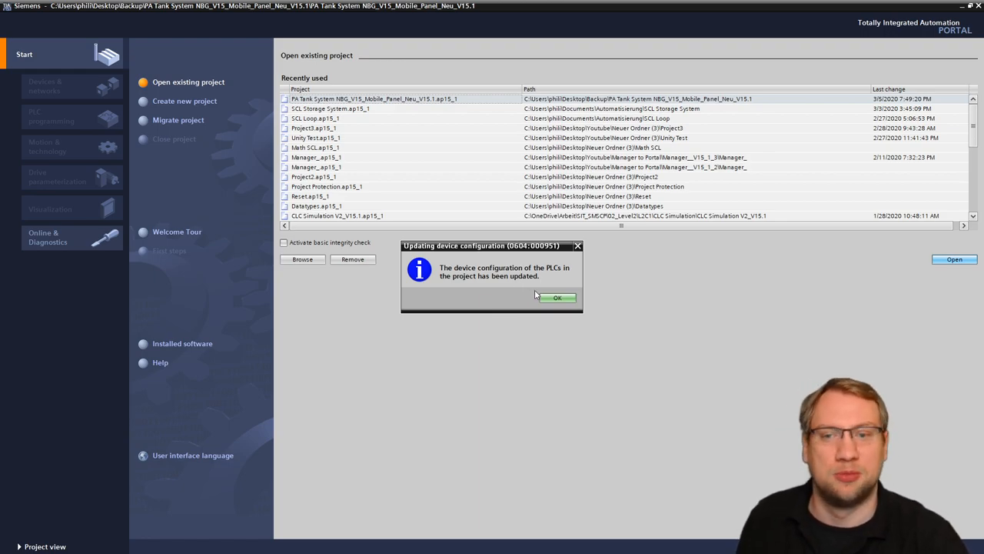
{"action": "left_click", "coordinate": [557, 297]}
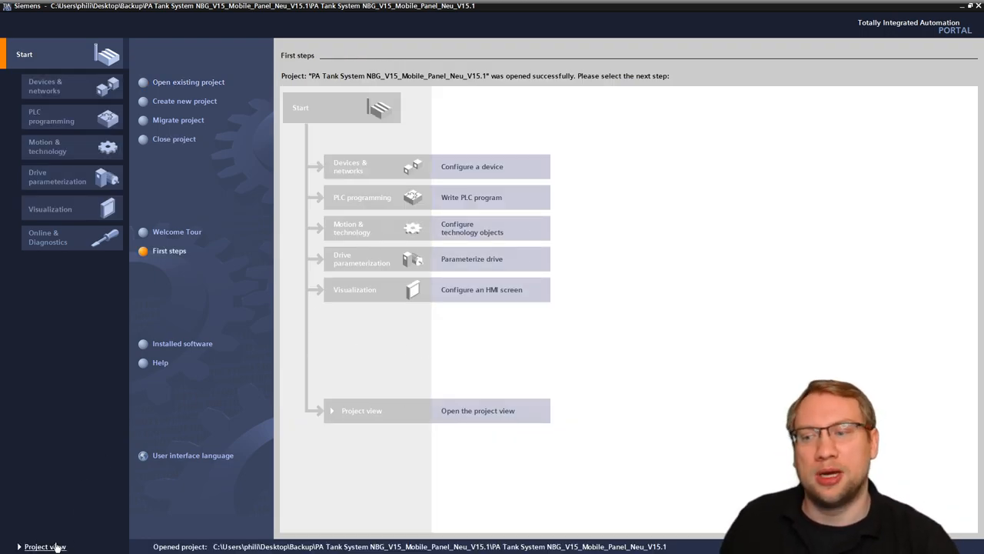
Expand MPS PA PLC and Program blocks in project view, dismissing the STEP 7 version error.
{"action": "left_click", "coordinate": [355, 289]}
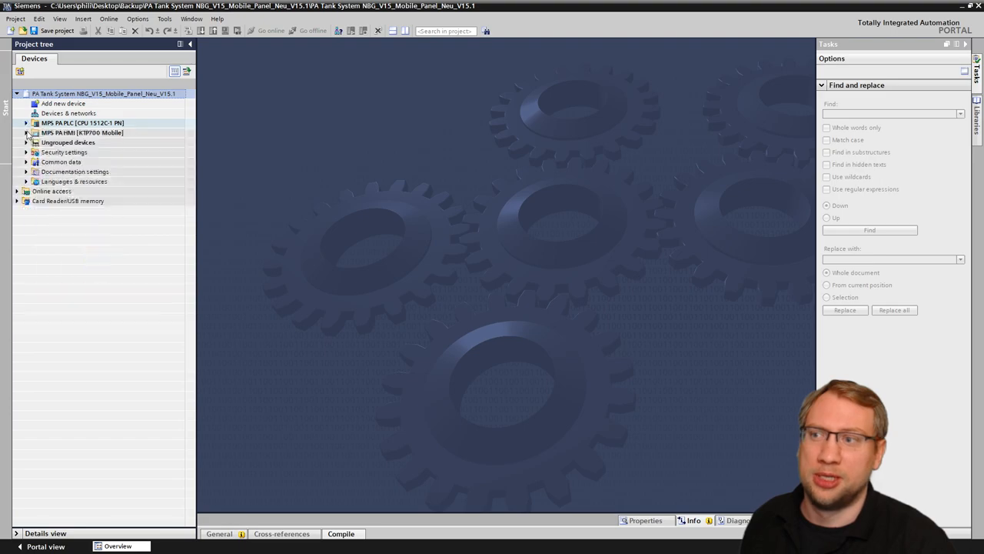
{"action": "left_click", "coordinate": [25, 123]}
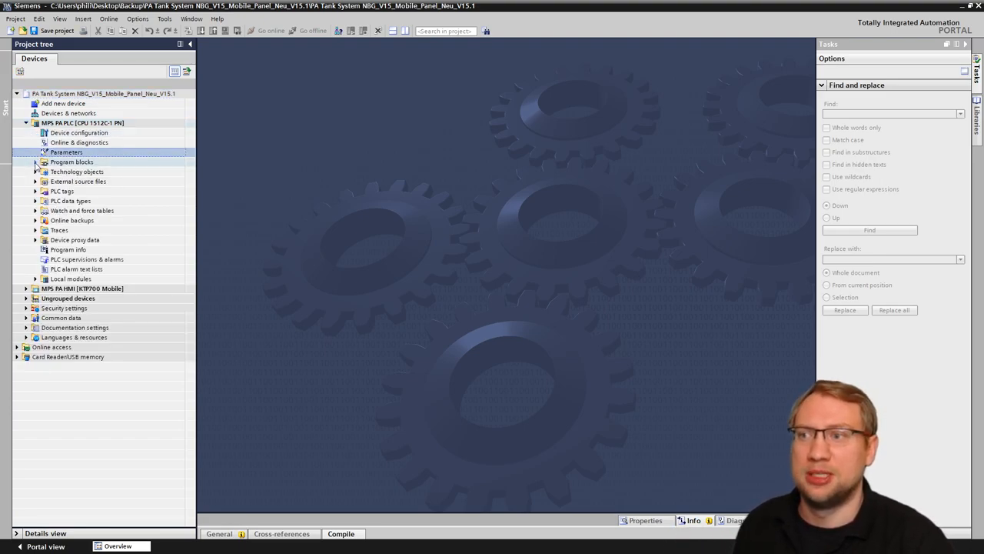
{"action": "left_click", "coordinate": [36, 162]}
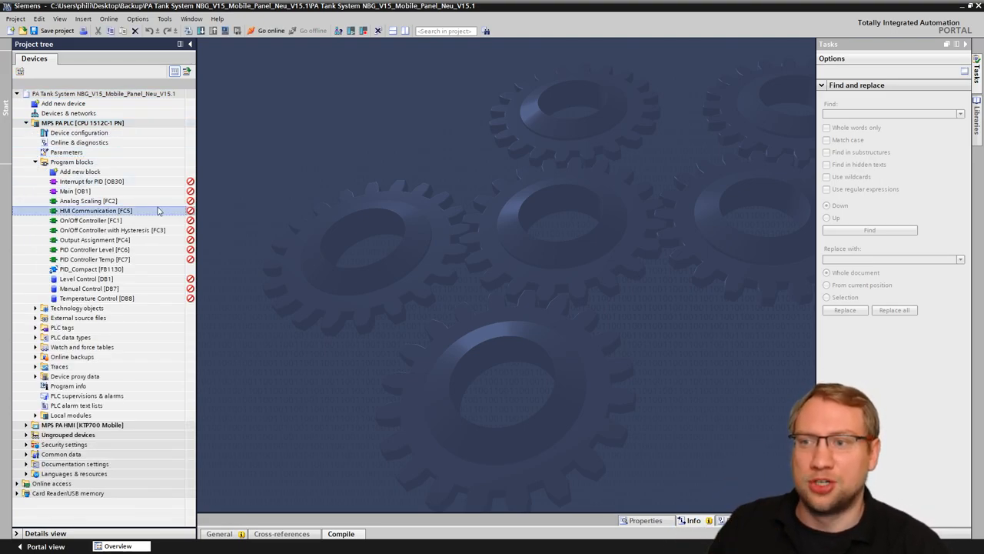
{"action": "mouse_move", "coordinate": [189, 211]}
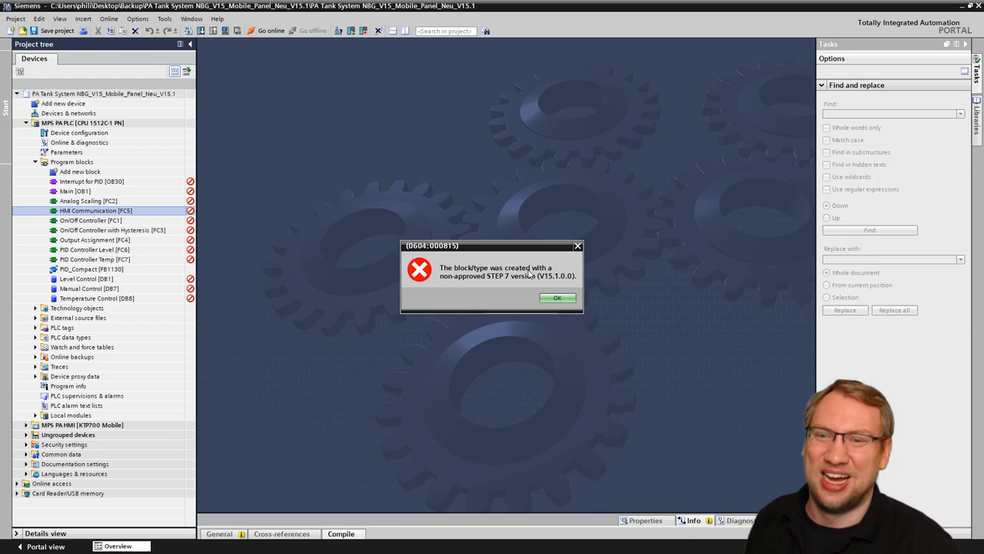
{"action": "left_click", "coordinate": [557, 298]}
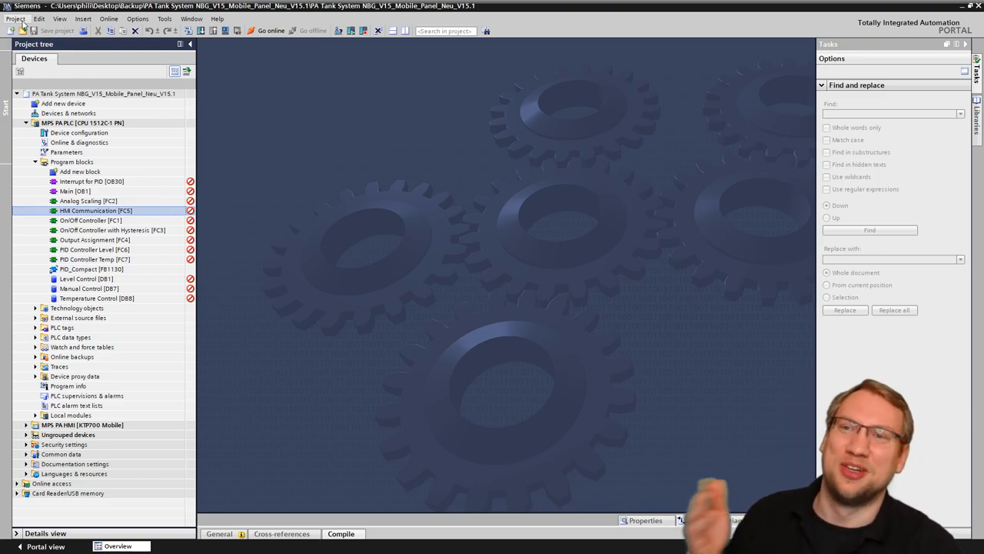
{"action": "left_click", "coordinate": [24, 31]}
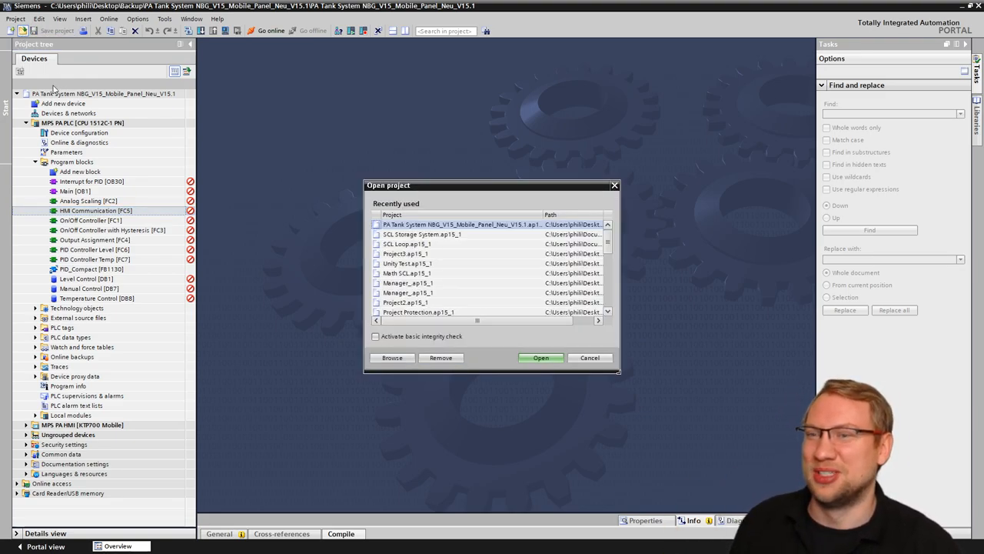
{"action": "left_click", "coordinate": [541, 357]}
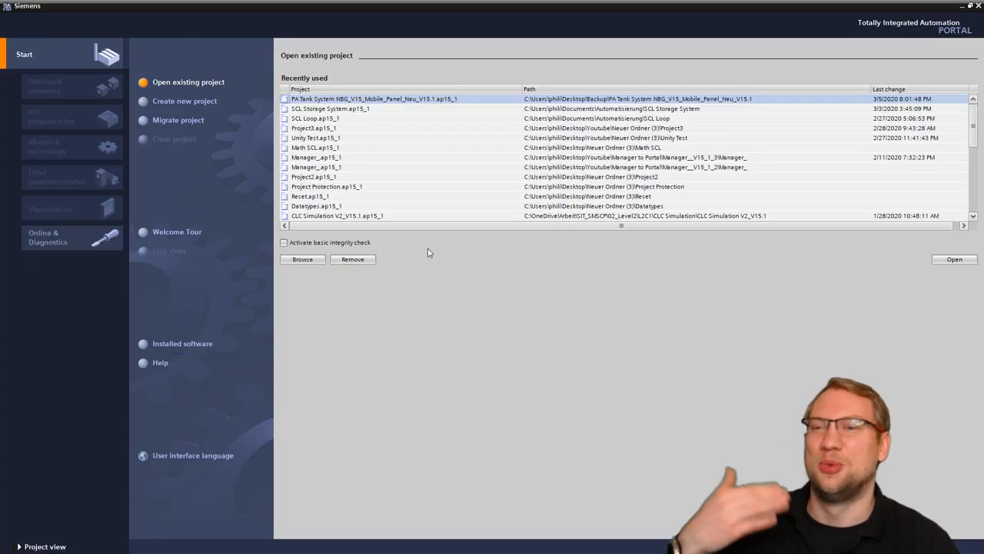
{"action": "left_click", "coordinate": [955, 260]}
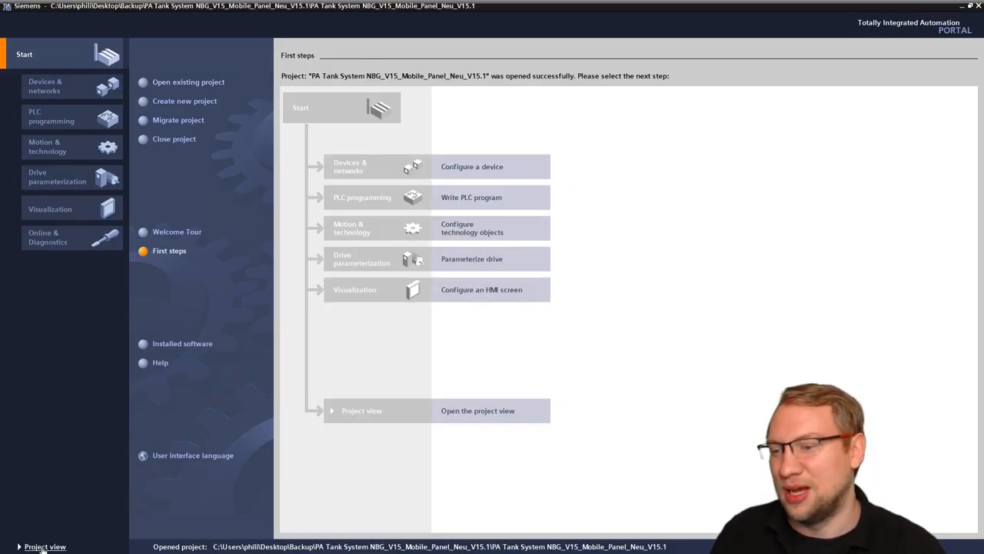
{"action": "left_click", "coordinate": [45, 546]}
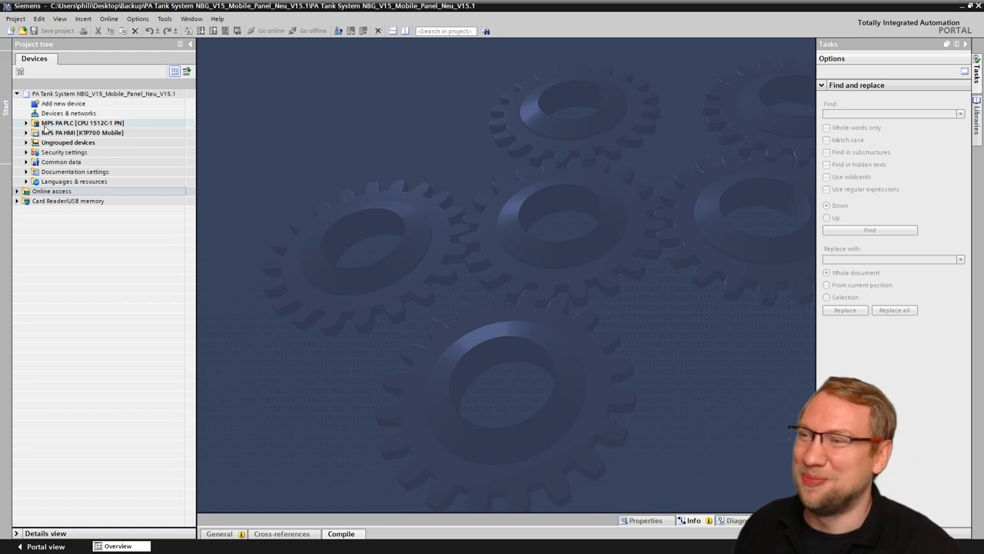
{"action": "left_click", "coordinate": [26, 123]}
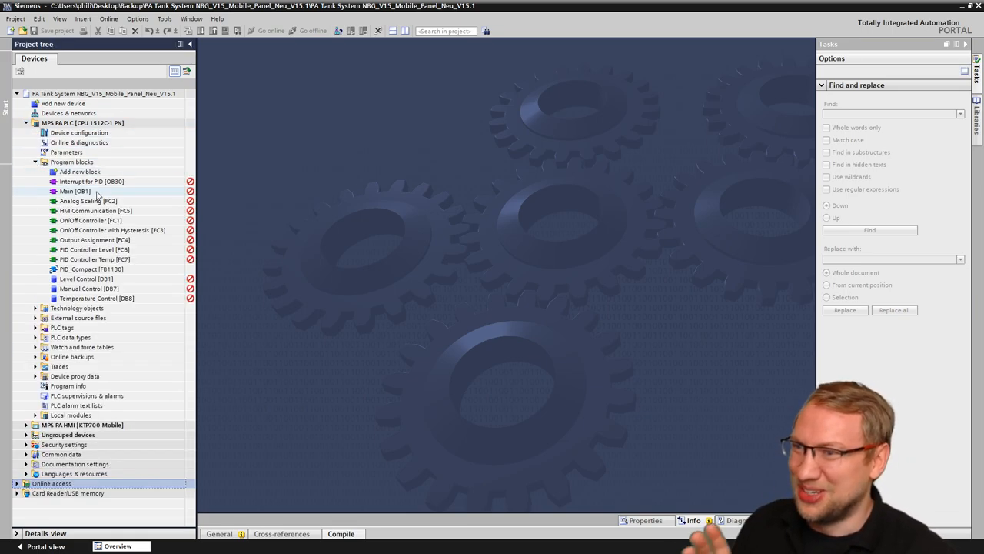
{"action": "mouse_move", "coordinate": [190, 211]}
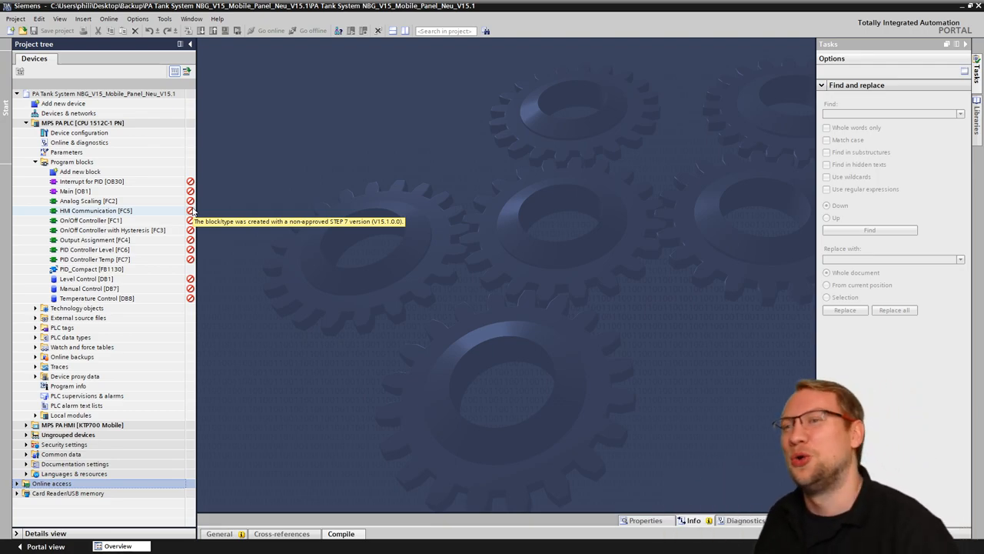
{"action": "mouse_move", "coordinate": [341, 235]}
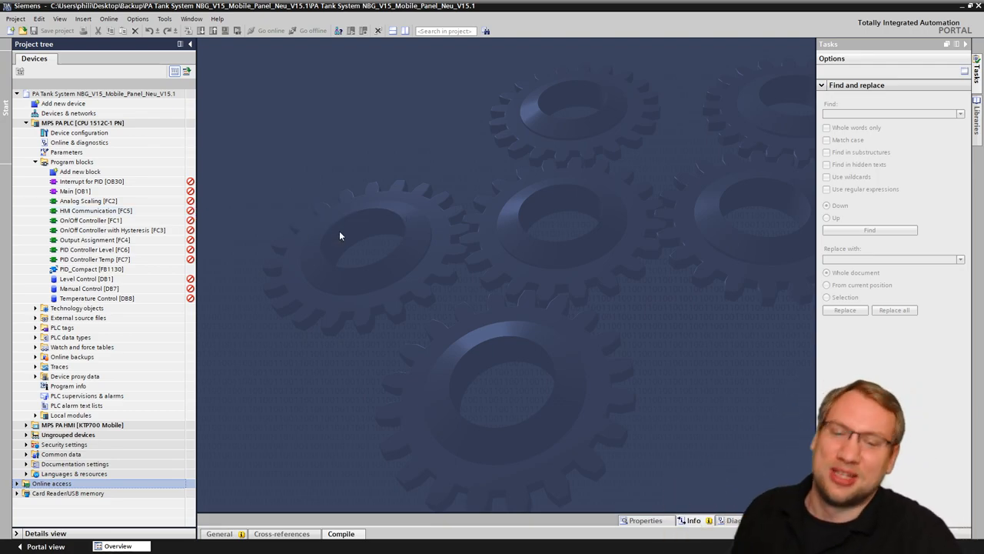
{"action": "mouse_move", "coordinate": [293, 50]}
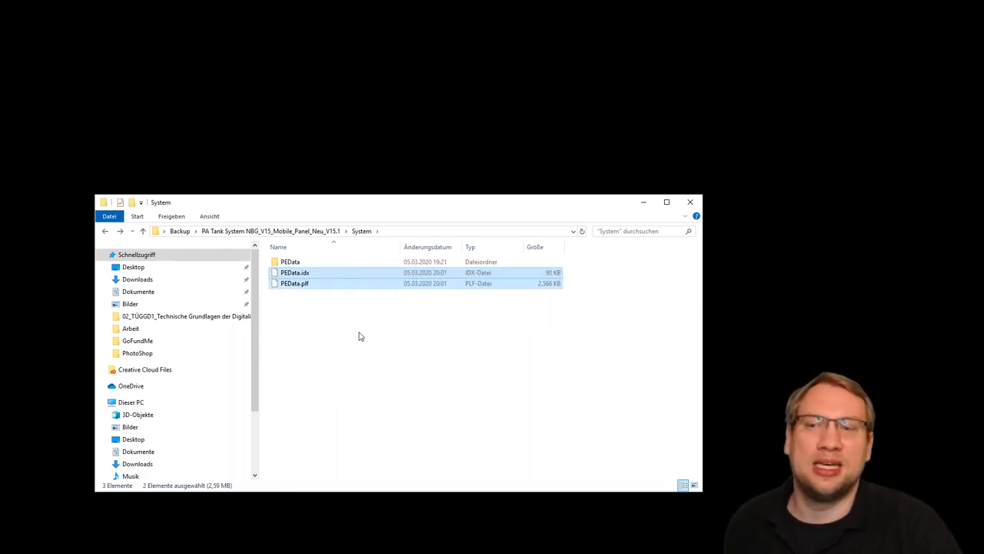
Go up to the Backup folder and open the project's .backup folder.
{"action": "left_click", "coordinate": [142, 231]}
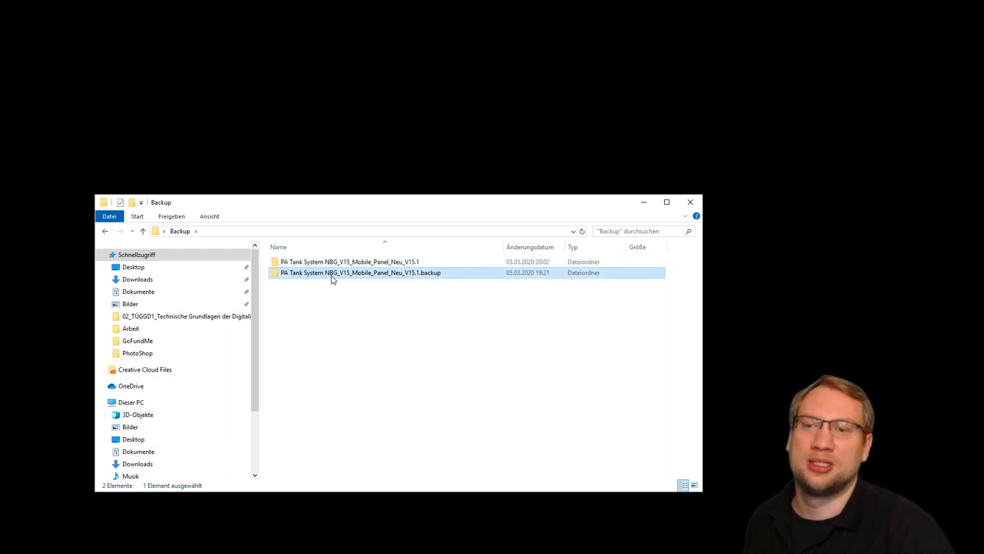
{"action": "double_click", "coordinate": [361, 272]}
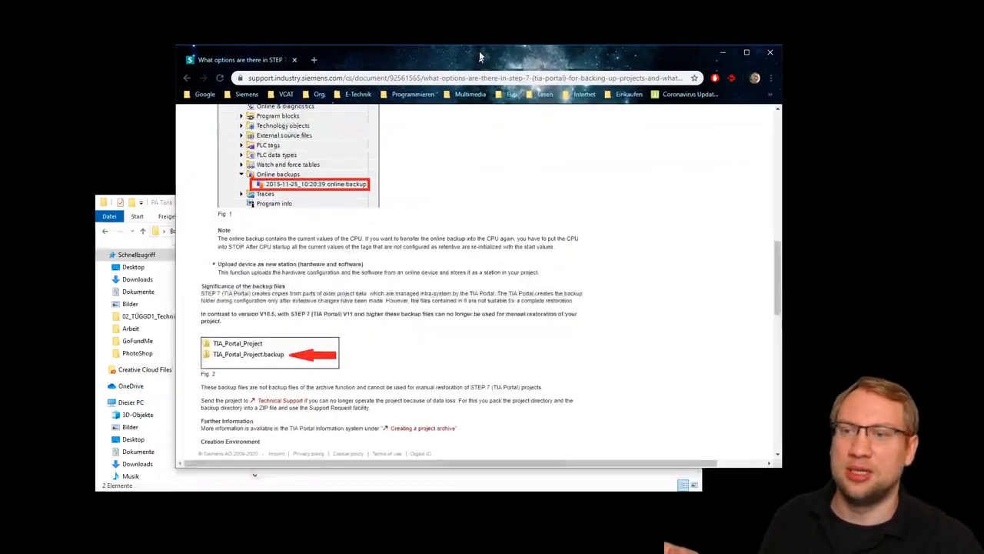
Maximize and zoom the Siemens article, scroll to 'Significance of the backup files' and highlight it.
{"action": "left_click", "coordinate": [746, 52]}
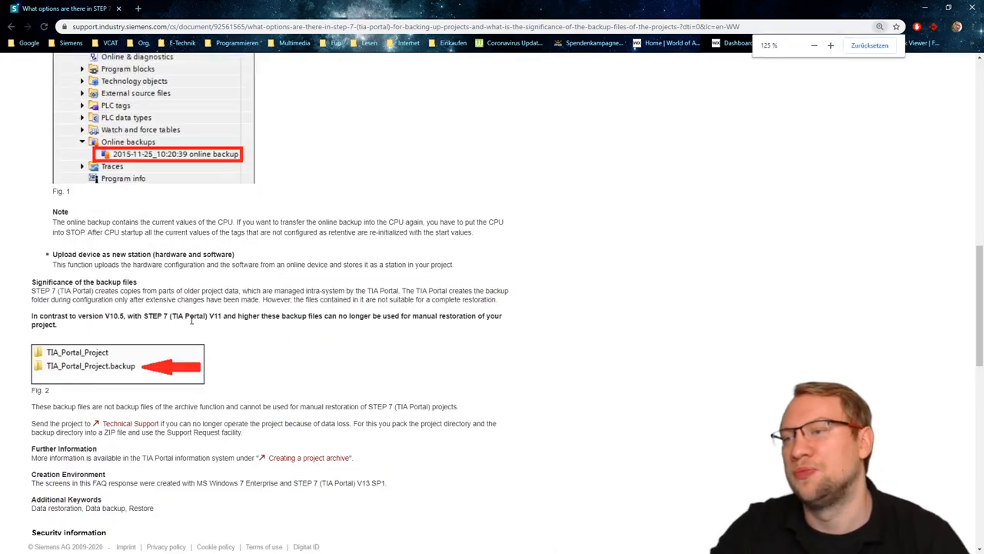
{"action": "left_click", "coordinate": [830, 44]}
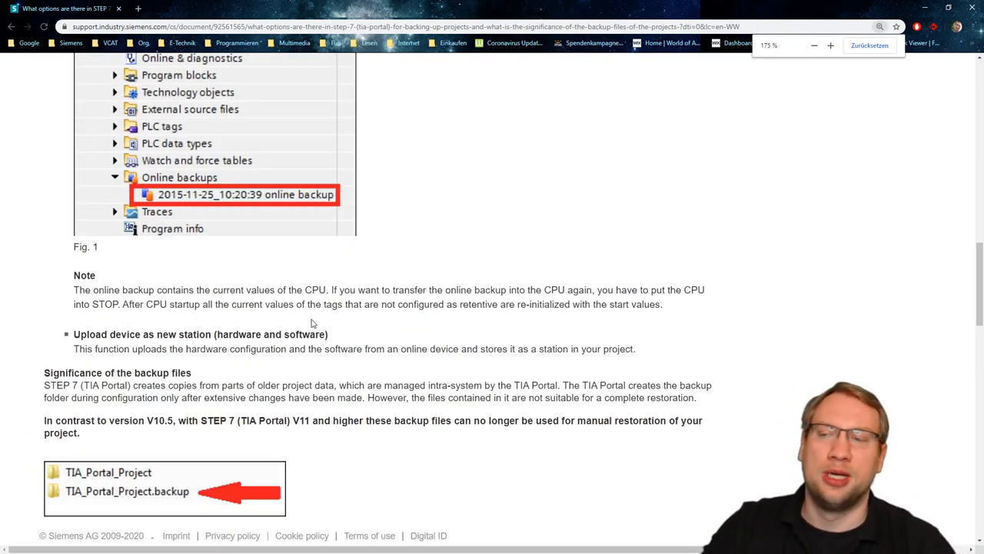
{"action": "scroll", "scroll_direction": "down", "scroll_amount": 3}
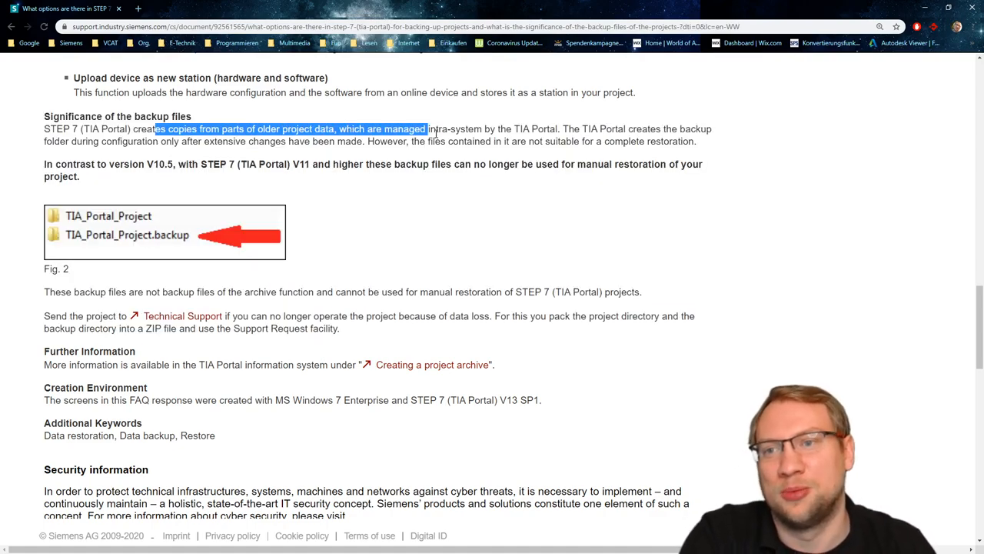
{"action": "left_click_drag", "start_coordinate": [427, 129], "coordinate": [560, 129]}
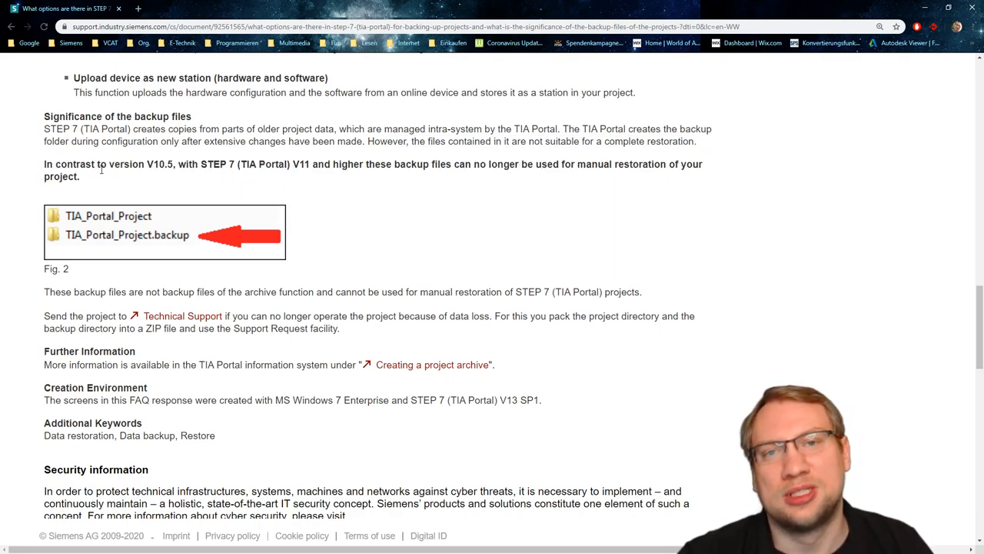
{"action": "mouse_move", "coordinate": [599, 202]}
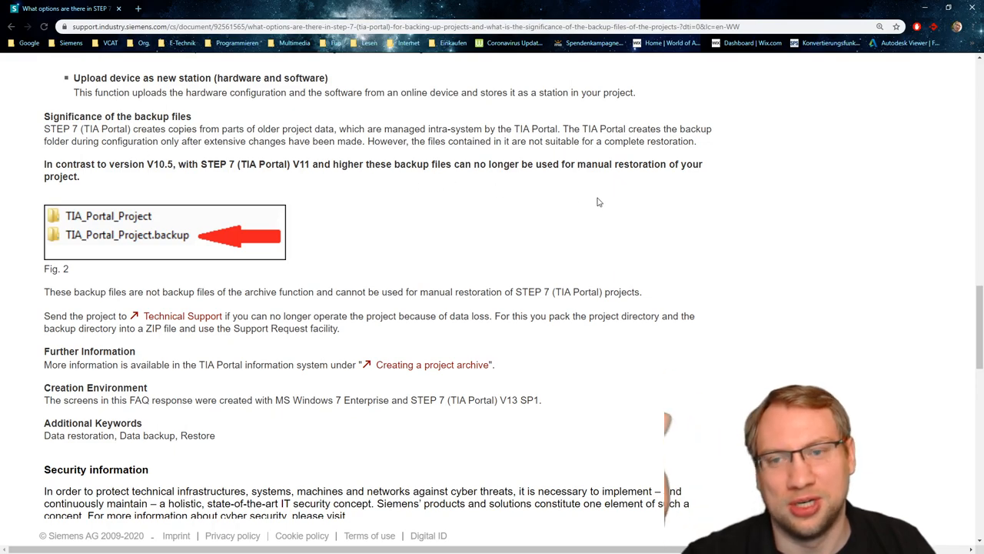
{"action": "mouse_move", "coordinate": [572, 163]}
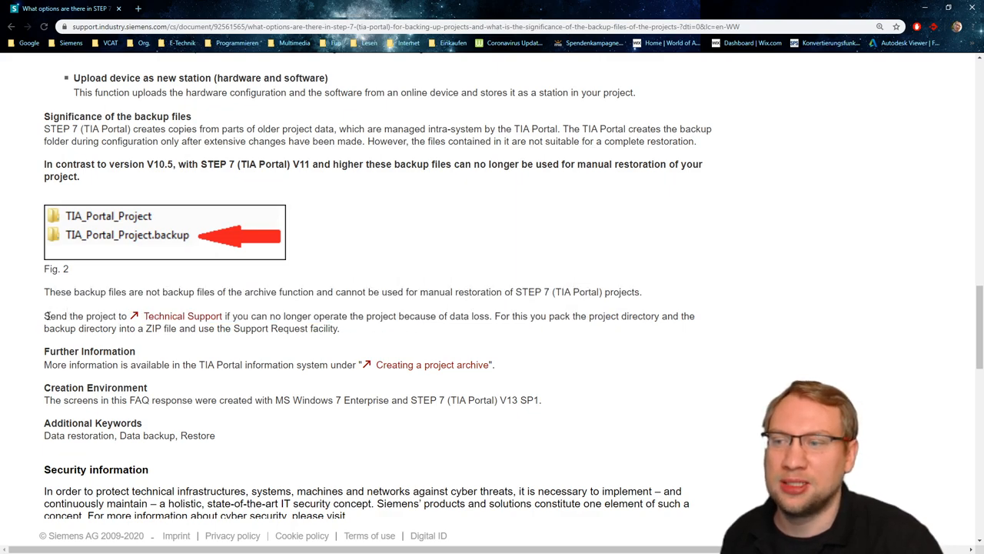
{"action": "left_click_drag", "start_coordinate": [44, 316], "coordinate": [438, 316]}
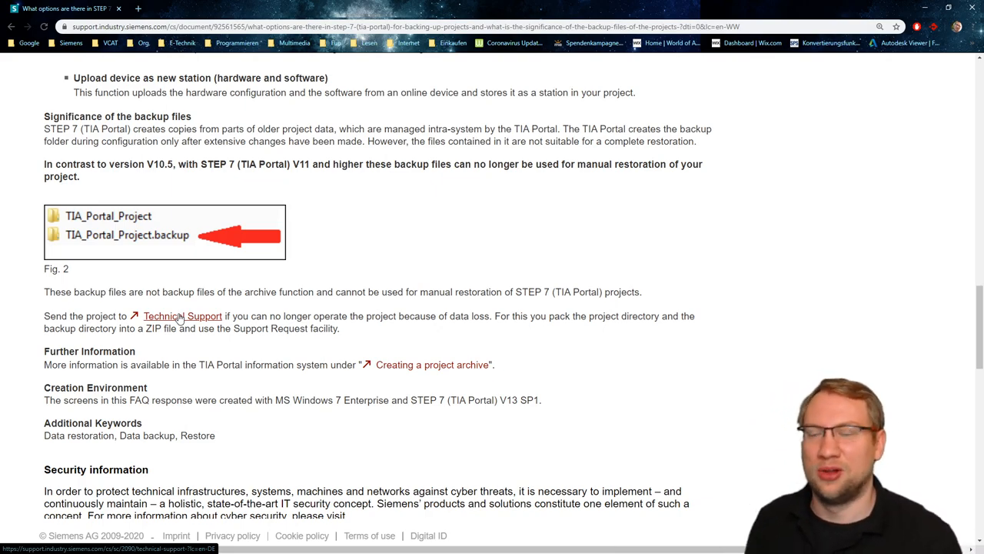
{"action": "mouse_move", "coordinate": [386, 282]}
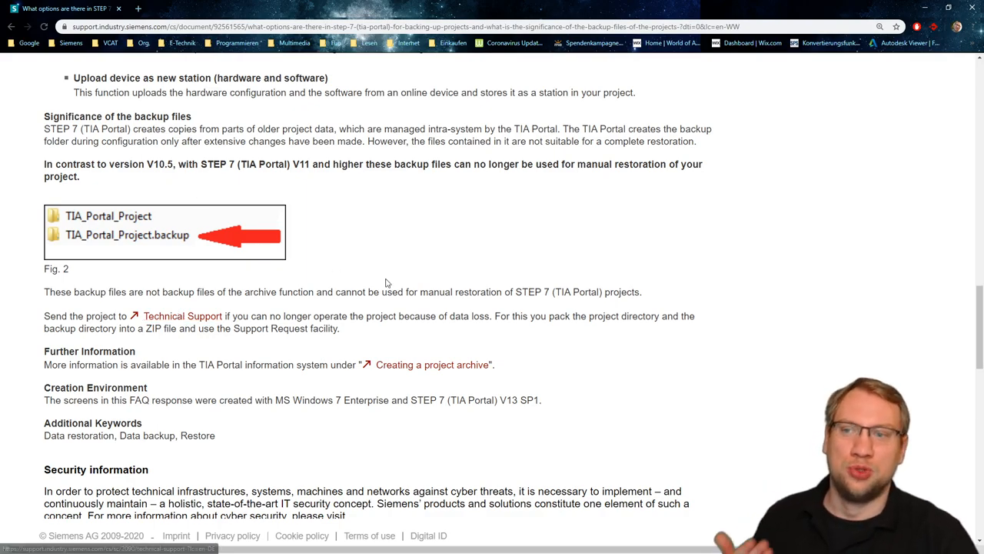
{"action": "mouse_move", "coordinate": [396, 186]}
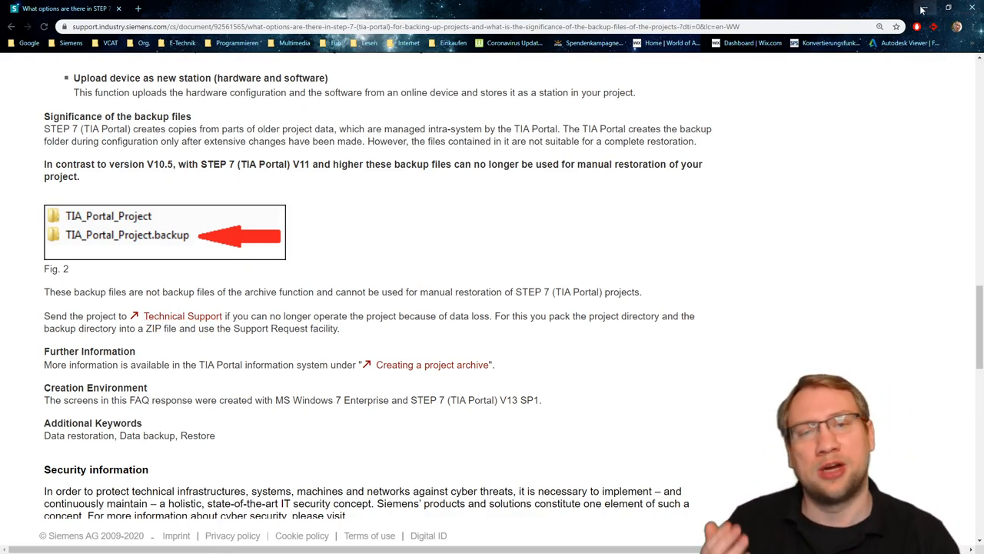
{"action": "mouse_move", "coordinate": [923, 11]}
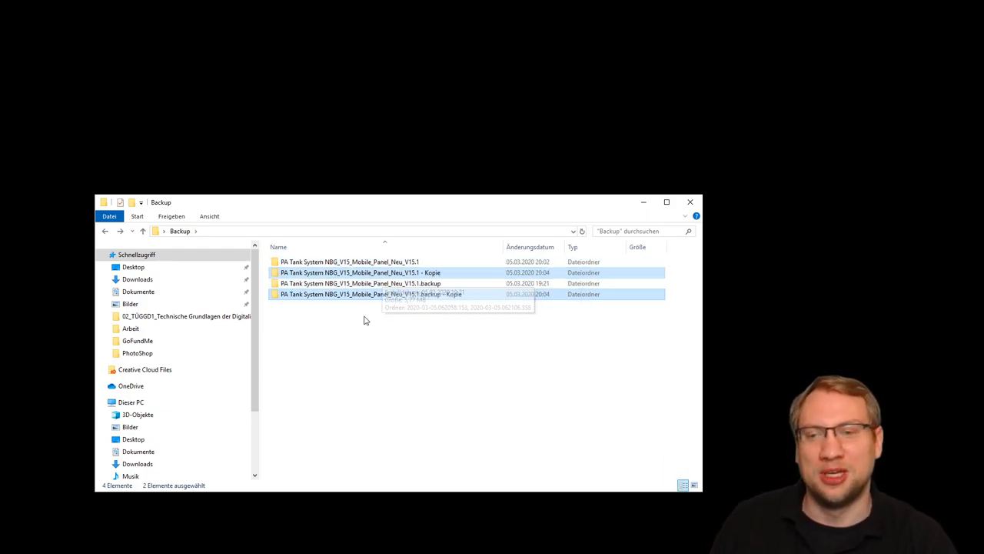
View the timestamped backup's PEData files, then open the project's System folder.
{"action": "double_click", "coordinate": [349, 261]}
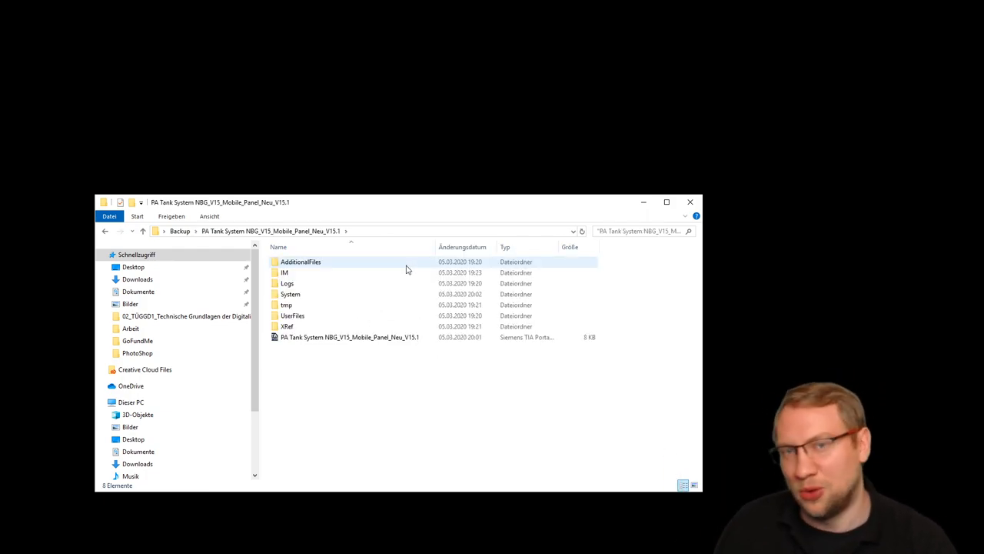
{"action": "left_click", "coordinate": [436, 359]}
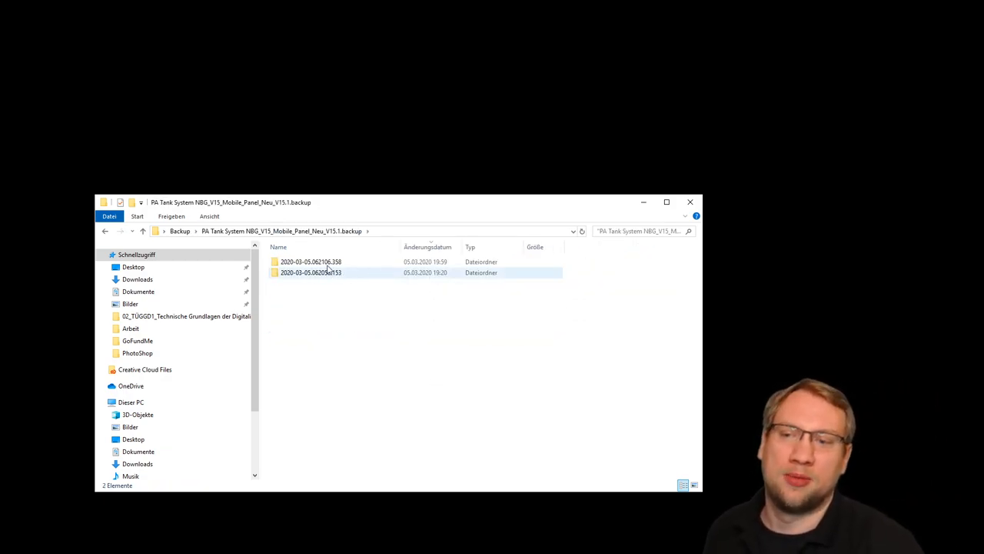
{"action": "double_click", "coordinate": [311, 262]}
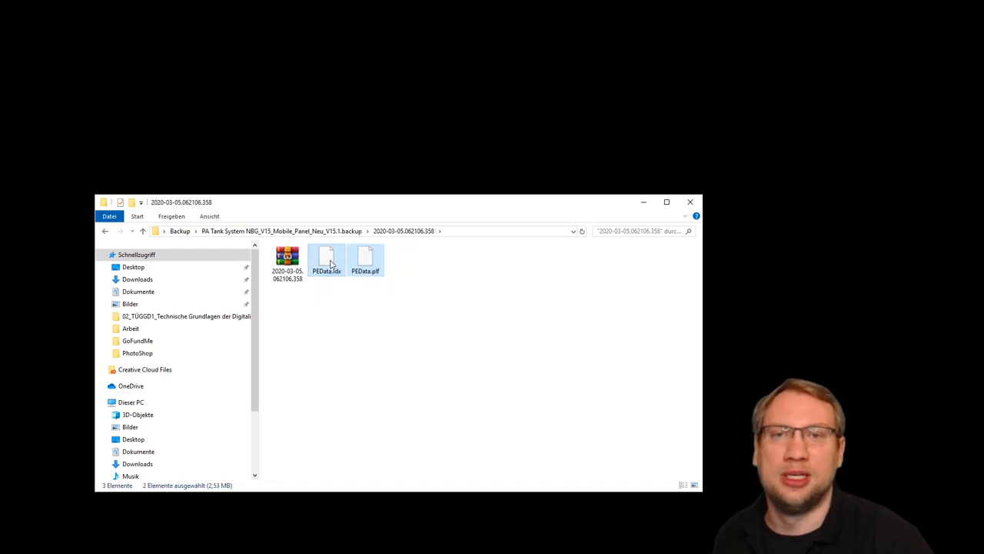
{"action": "mouse_move", "coordinate": [306, 376]}
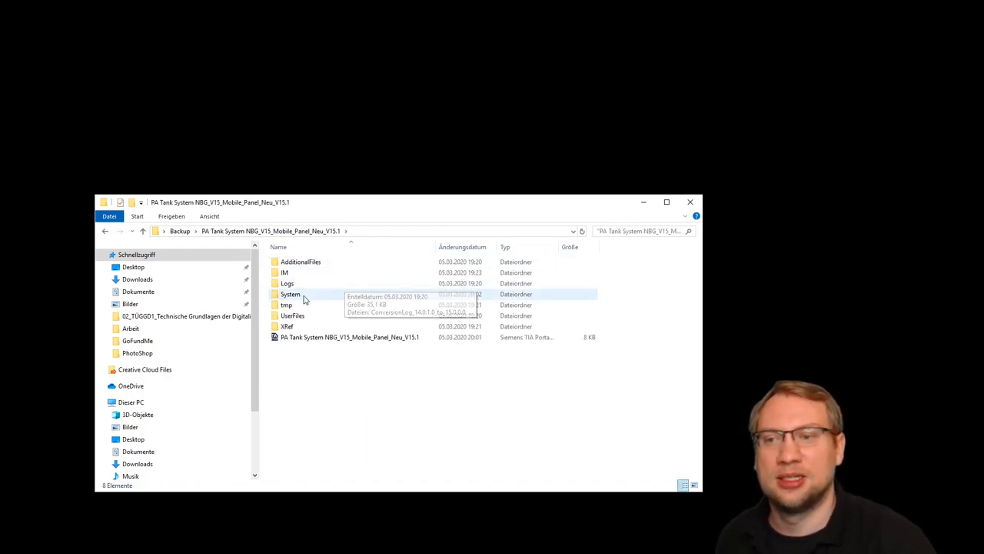
{"action": "double_click", "coordinate": [290, 294]}
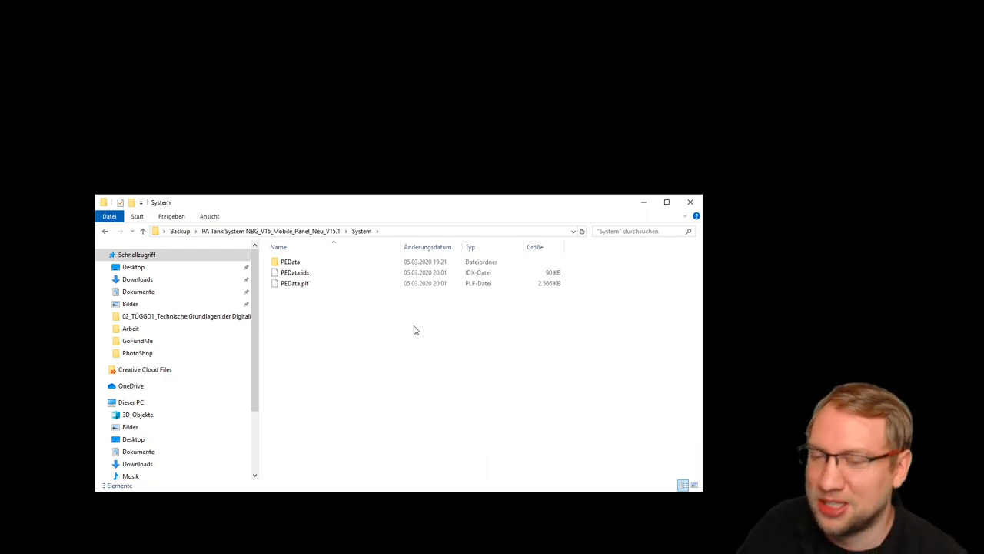
{"action": "mouse_move", "coordinate": [562, 431]}
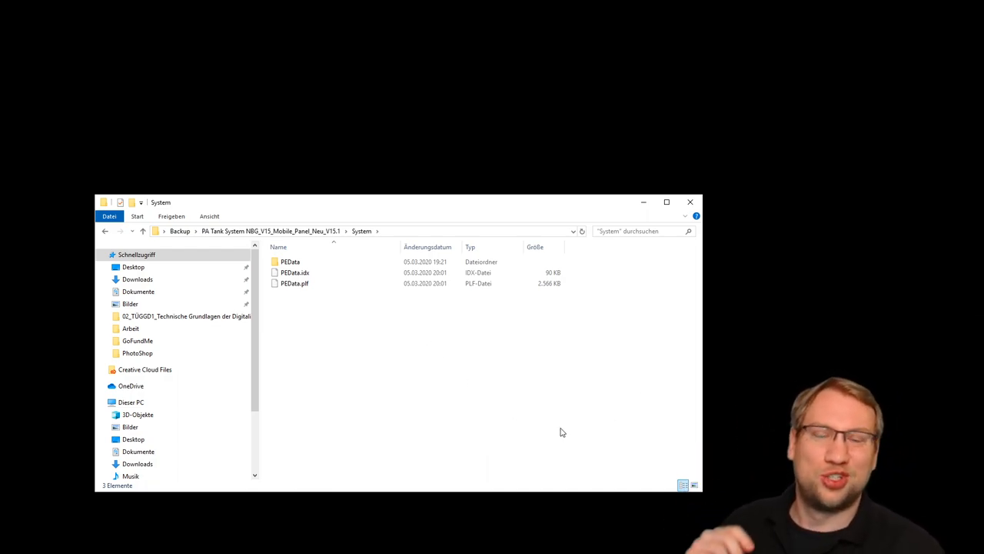
{"action": "mouse_move", "coordinate": [690, 202]}
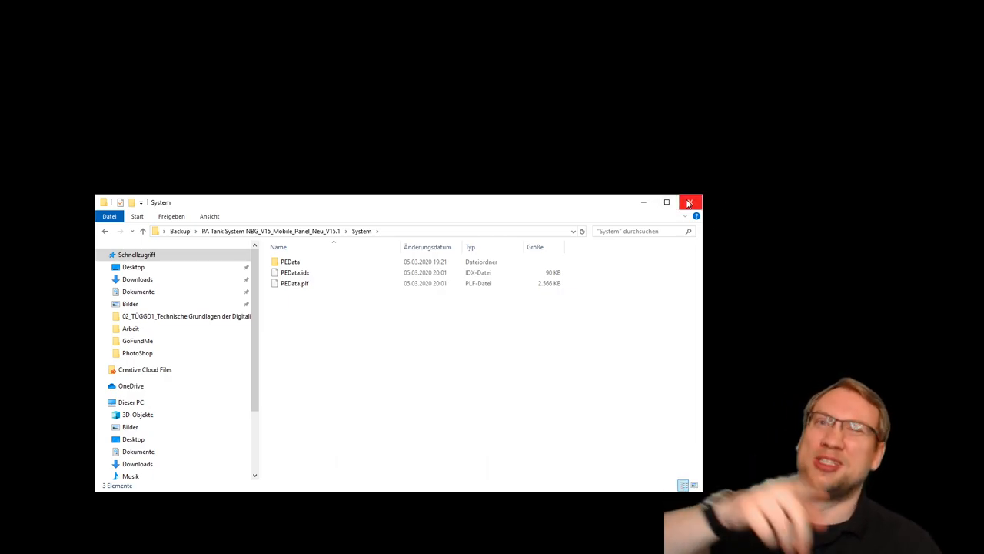
{"action": "left_click", "coordinate": [689, 202]}
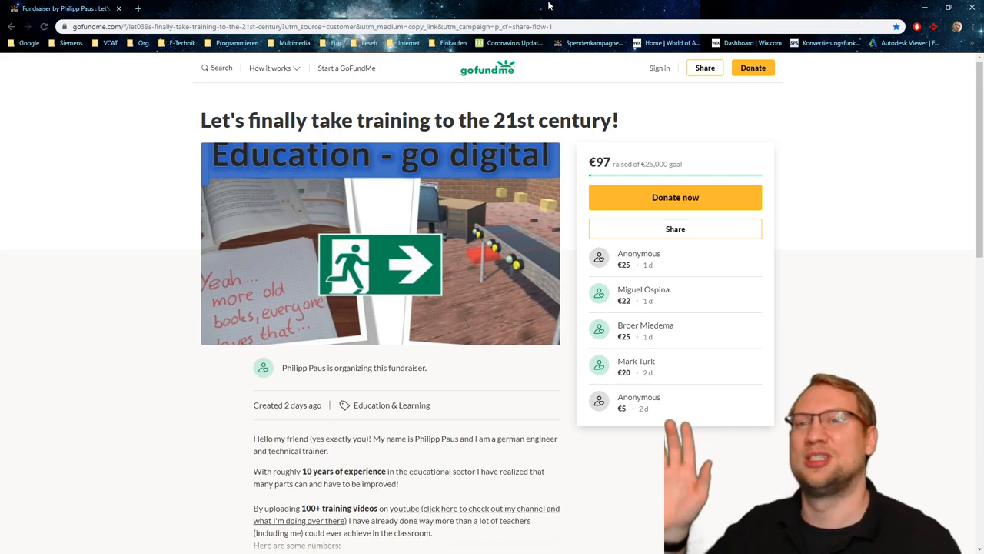
{"action": "mouse_move", "coordinate": [538, 6]}
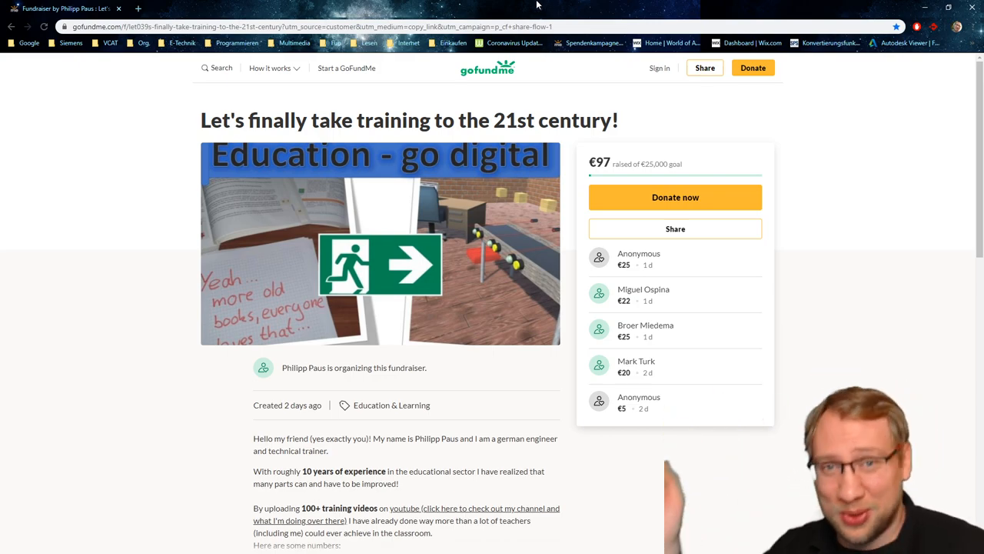